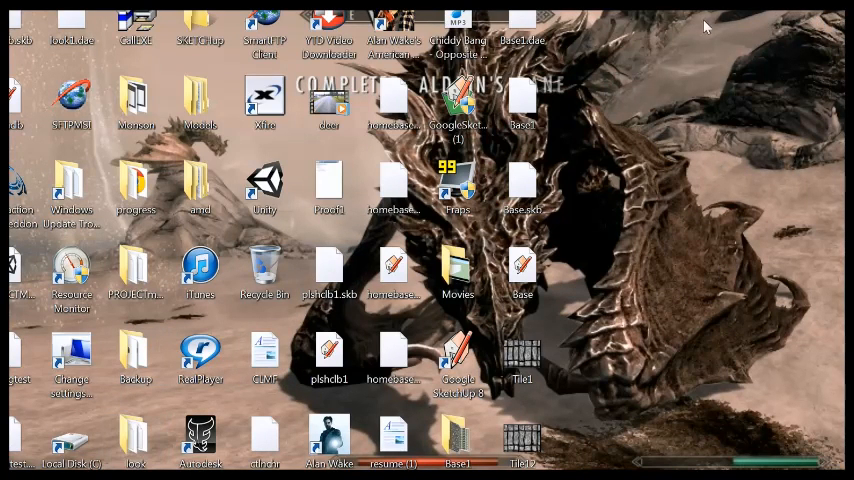
mouse_move(685, 42)
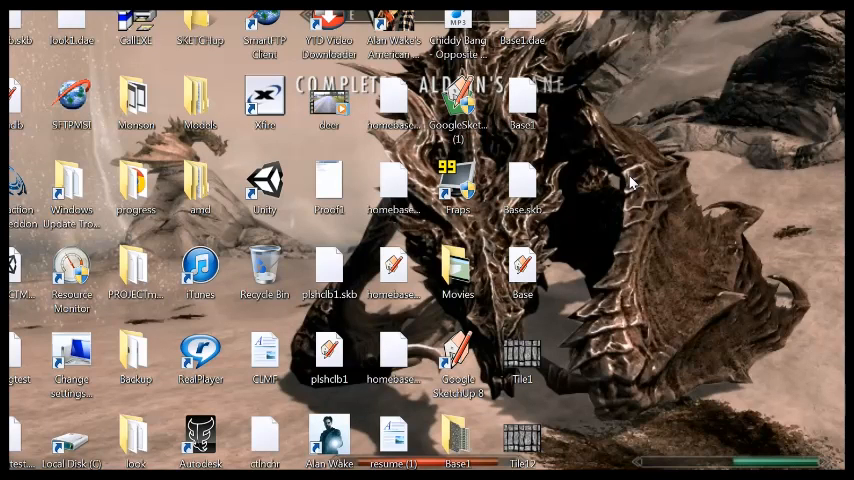
mouse_move(612, 192)
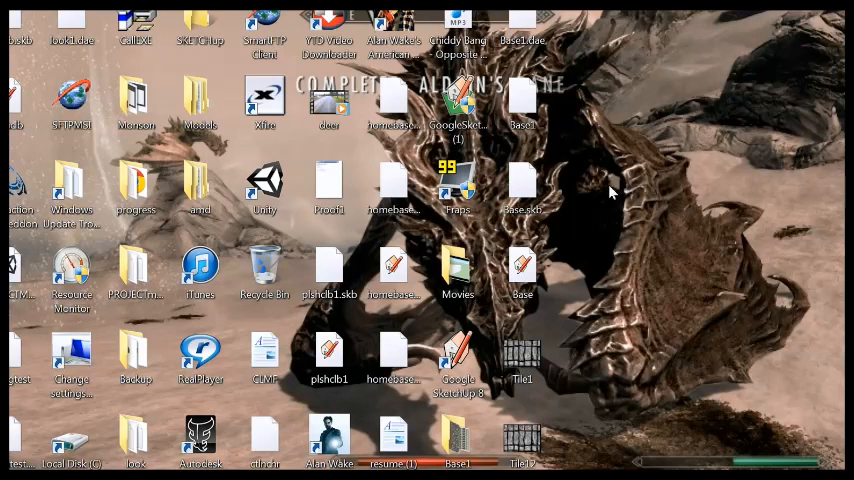
mouse_move(233, 148)
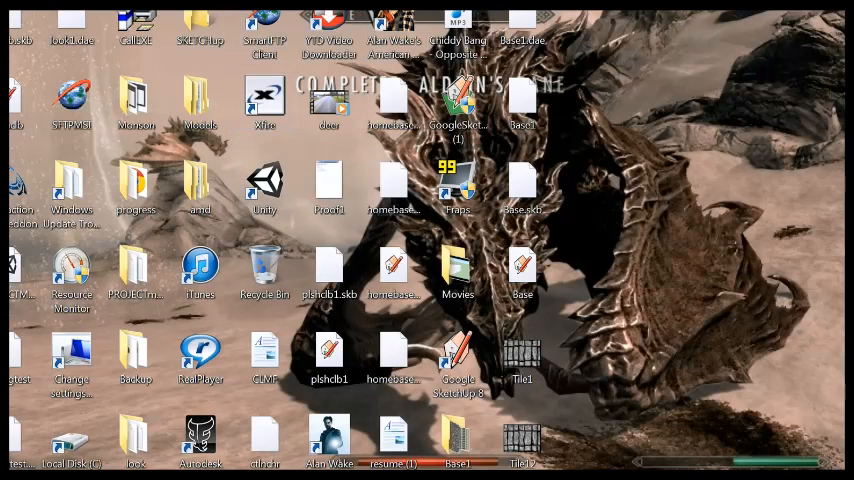
mouse_move(660, 188)
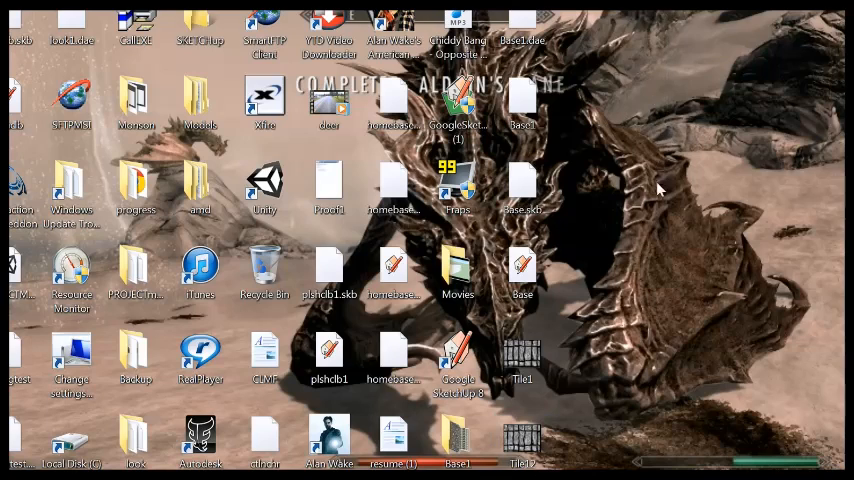
mouse_move(528, 318)
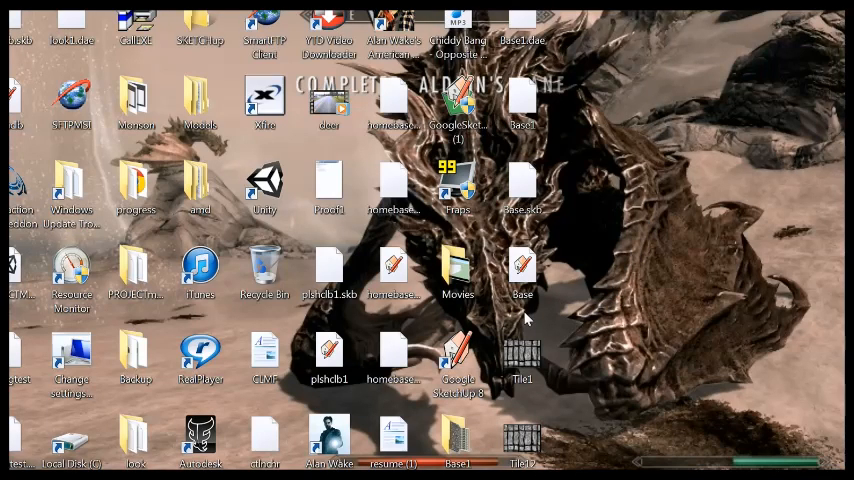
mouse_move(544, 327)
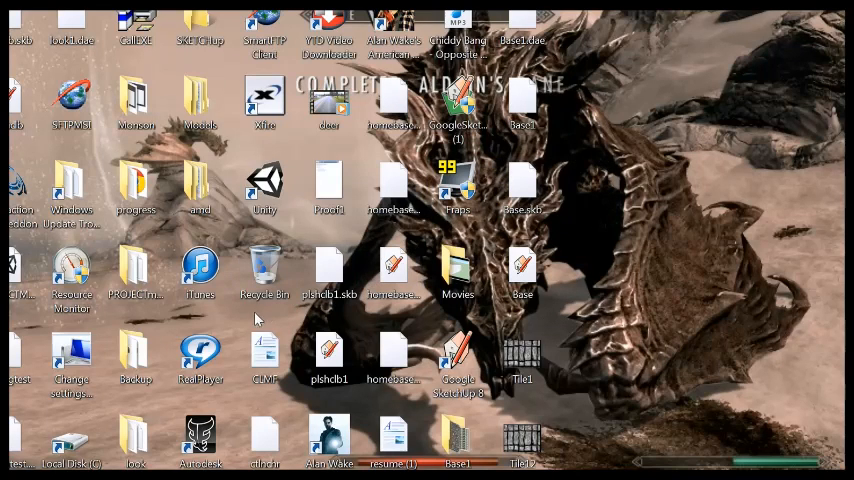
- Launch Microsoft Paint from the Windows desktop to get a blank canvas
click(136, 355)
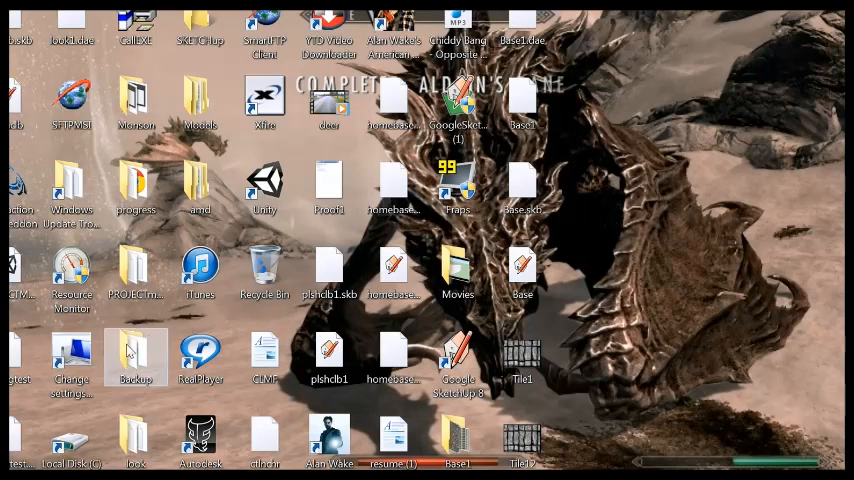
click(10, 475)
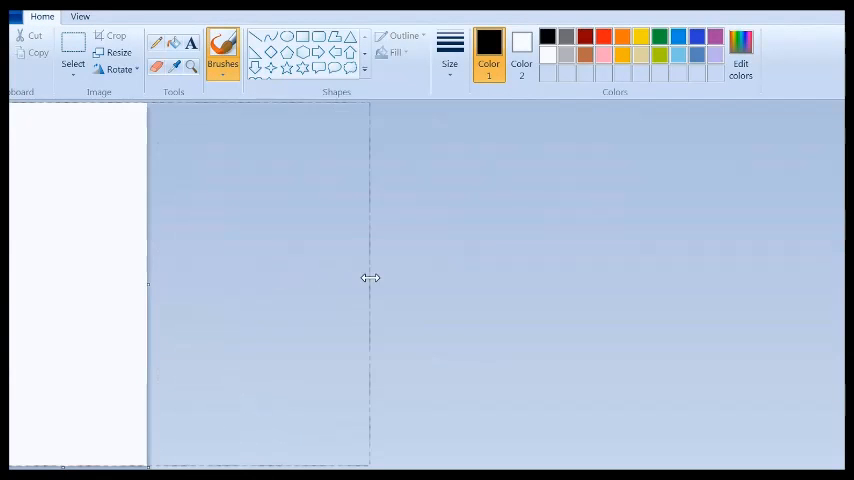
- Widen the canvas slightly and choose the Rectangle shape with the thickest outline
drag(370, 278, 370, 288)
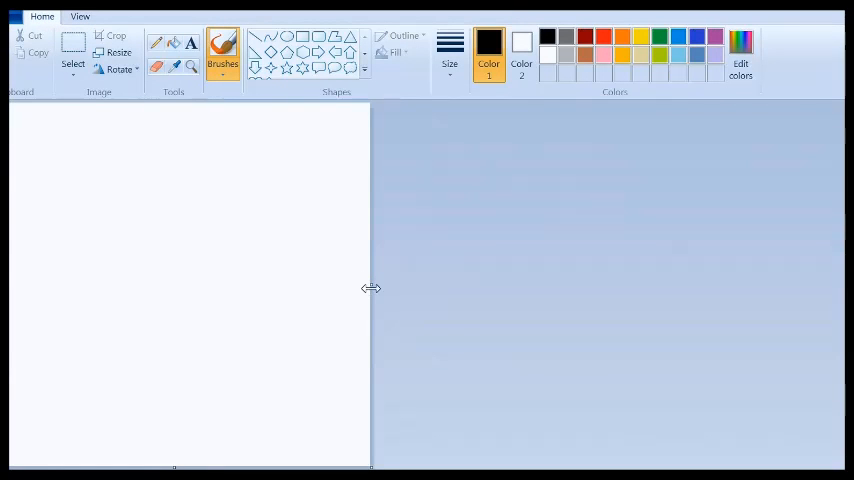
drag(370, 288, 377, 280)
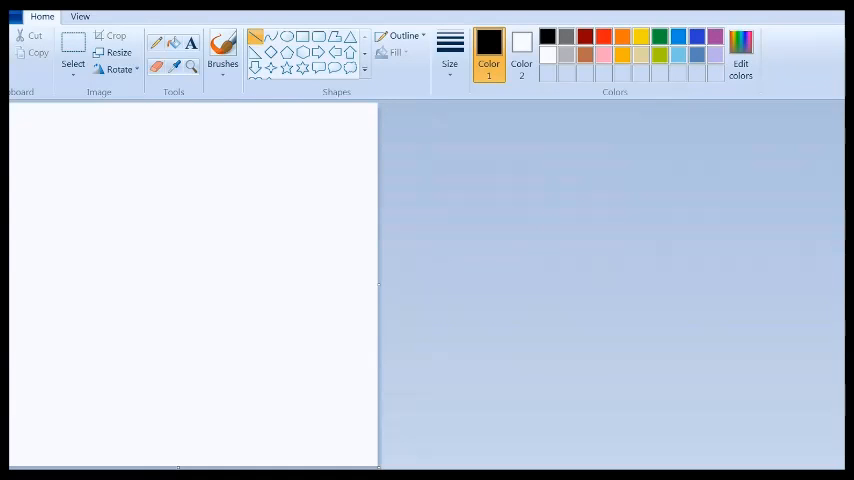
click(521, 50)
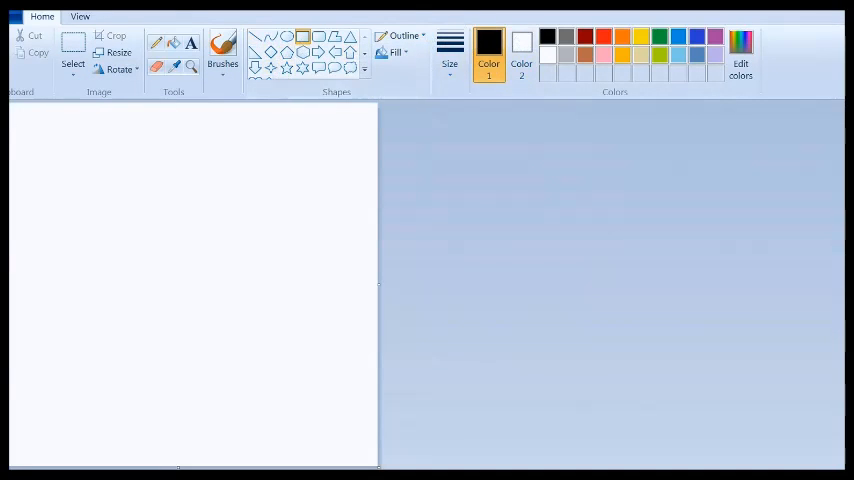
click(449, 45)
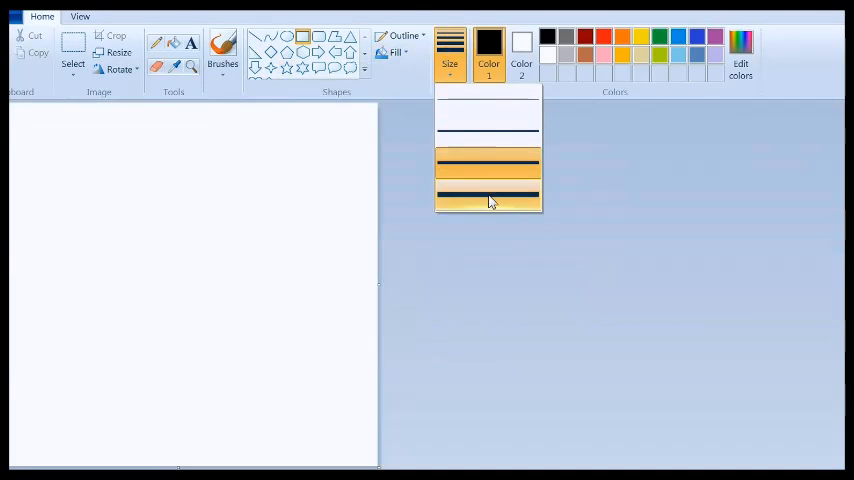
click(488, 195)
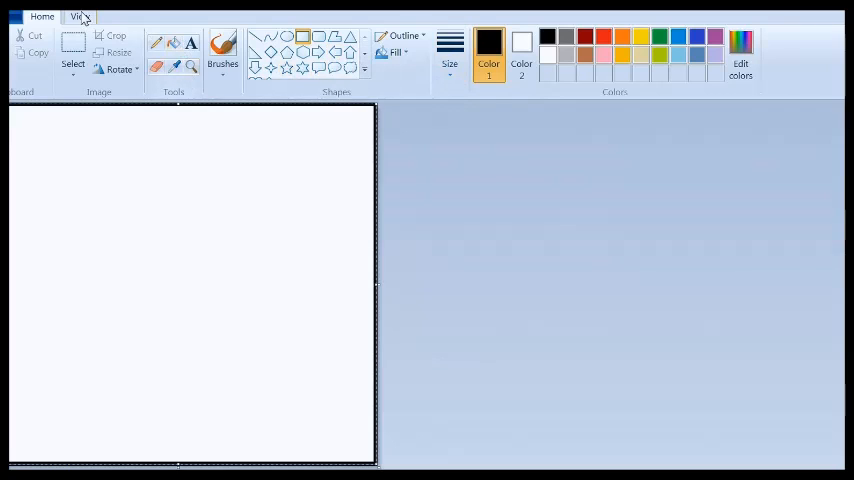
- Turn off the View full-screen preview and return to the Home tools
click(80, 16)
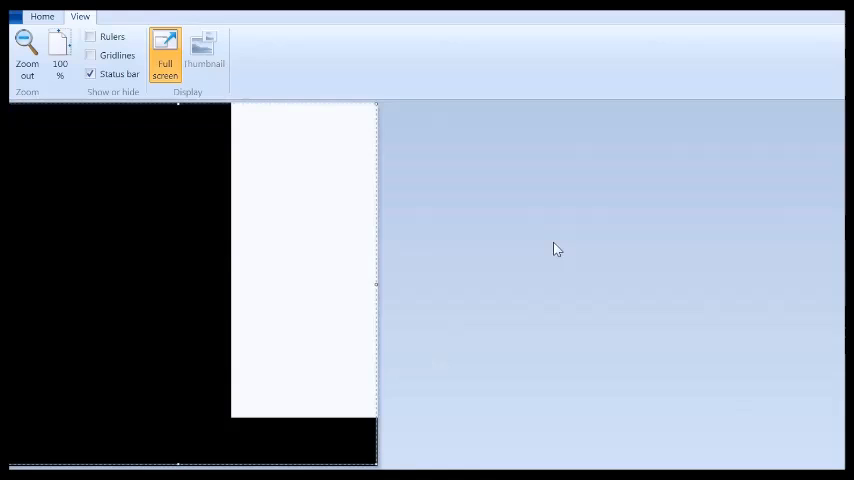
click(164, 57)
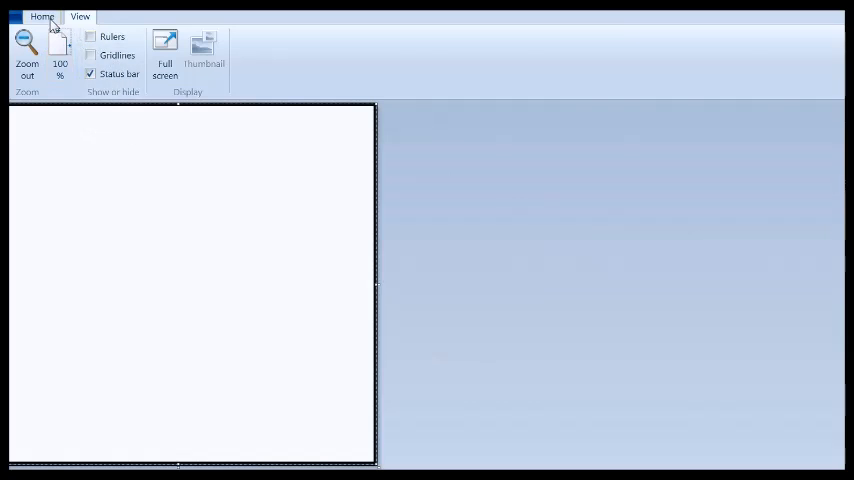
click(42, 16)
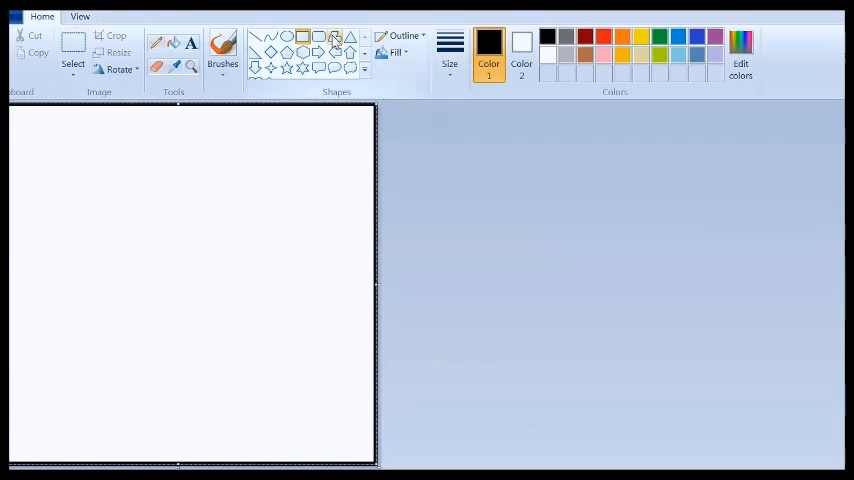
mouse_move(257, 37)
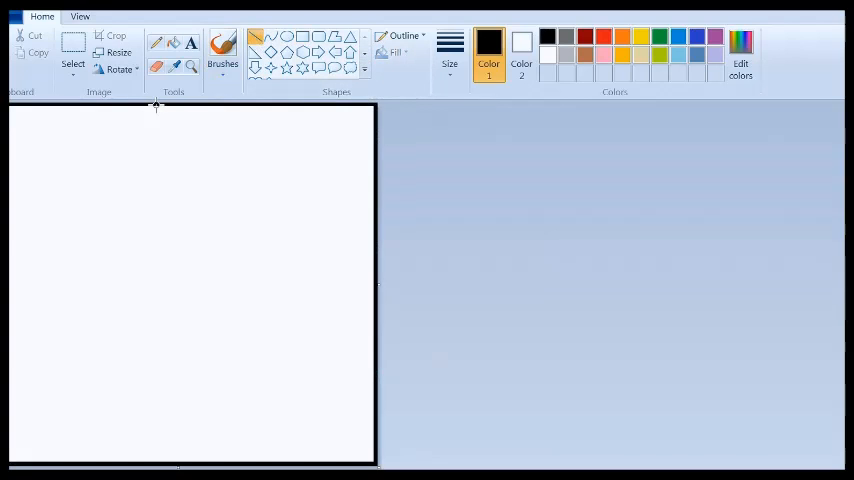
- Draw a thick black vertical line down the middle of the canvas
drag(155, 107, 155, 465)
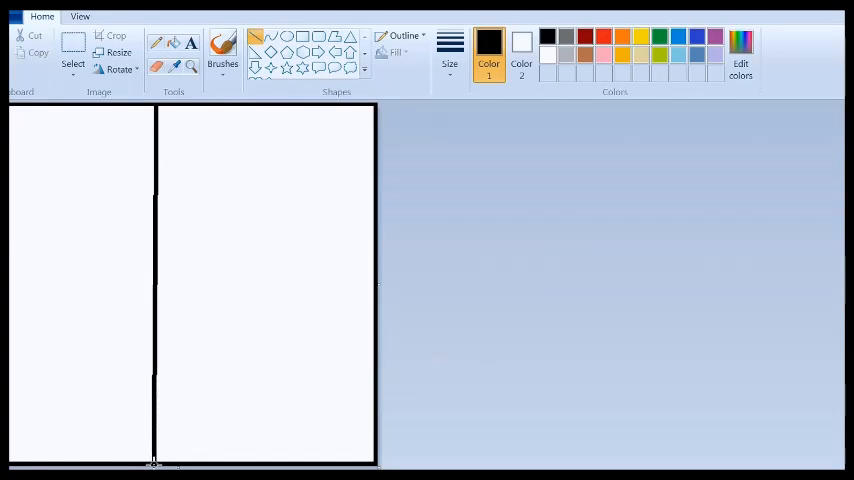
mouse_move(367, 301)
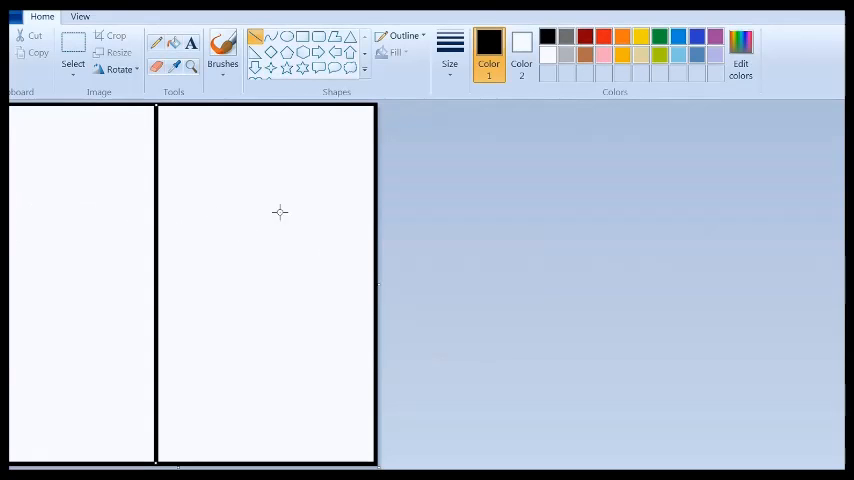
mouse_move(81, 220)
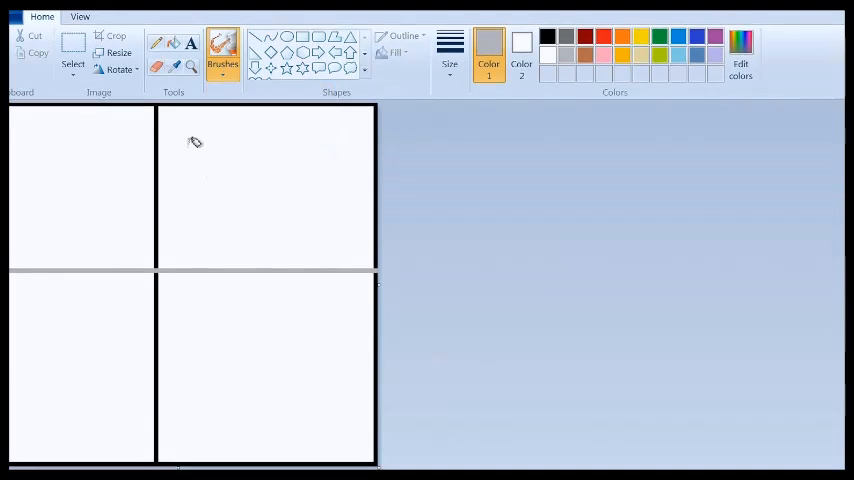
- Airbrush grey speckles over the top-right square
click(449, 45)
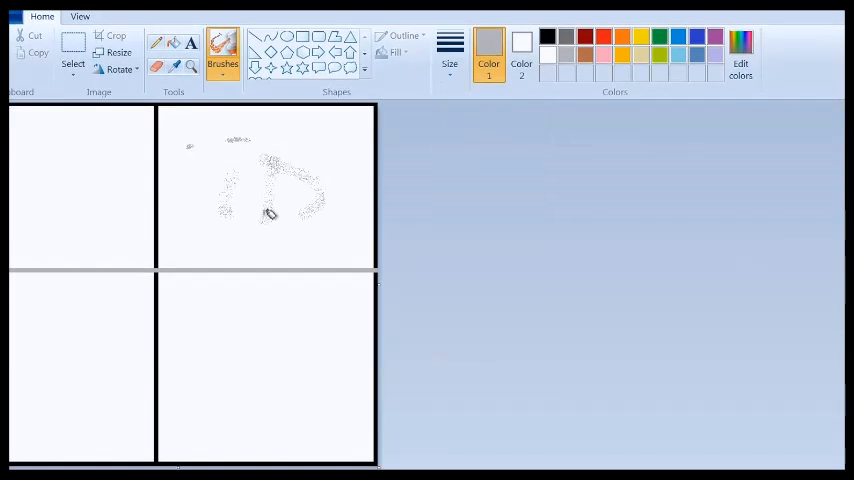
drag(270, 213, 205, 177)
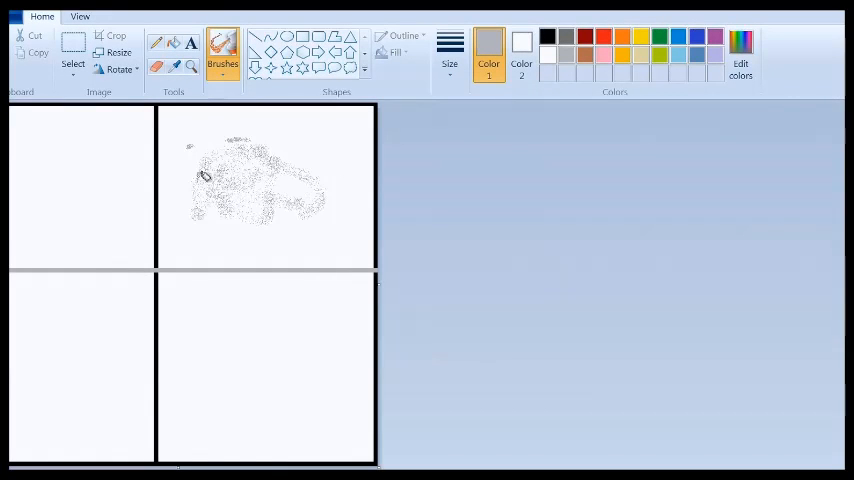
drag(205, 175, 185, 118)
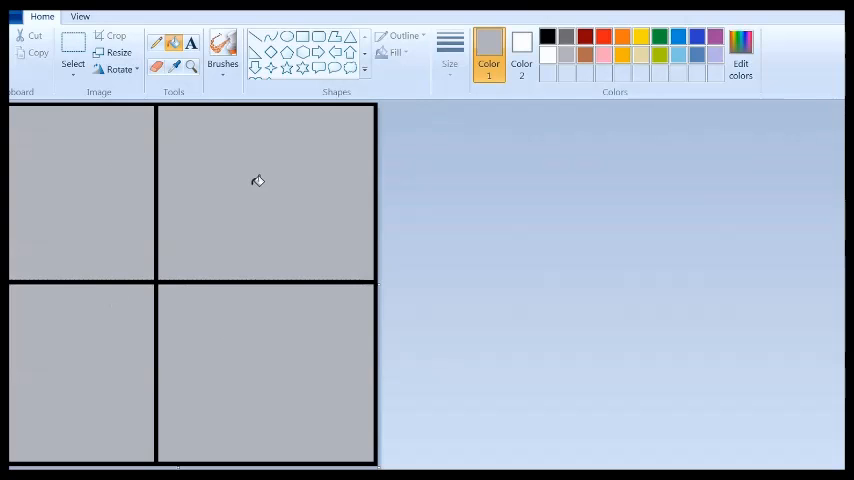
mouse_move(369, 120)
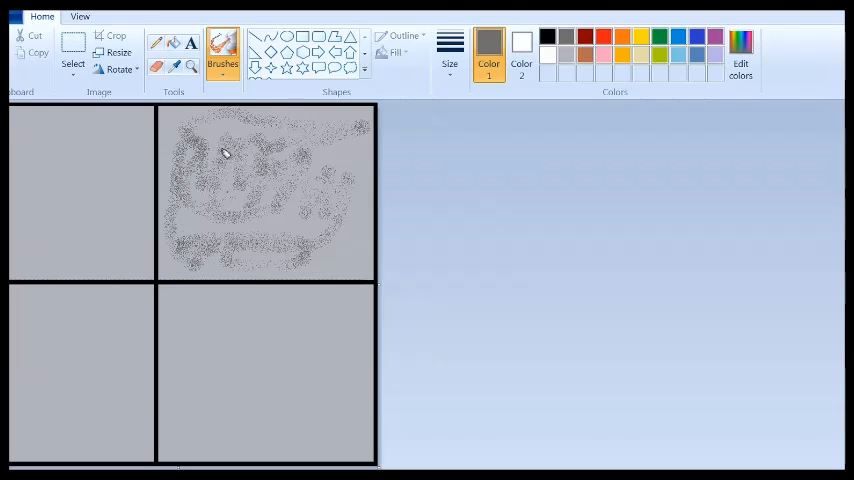
- Spray darker speckles across the whole top-right square
drag(225, 150, 365, 178)
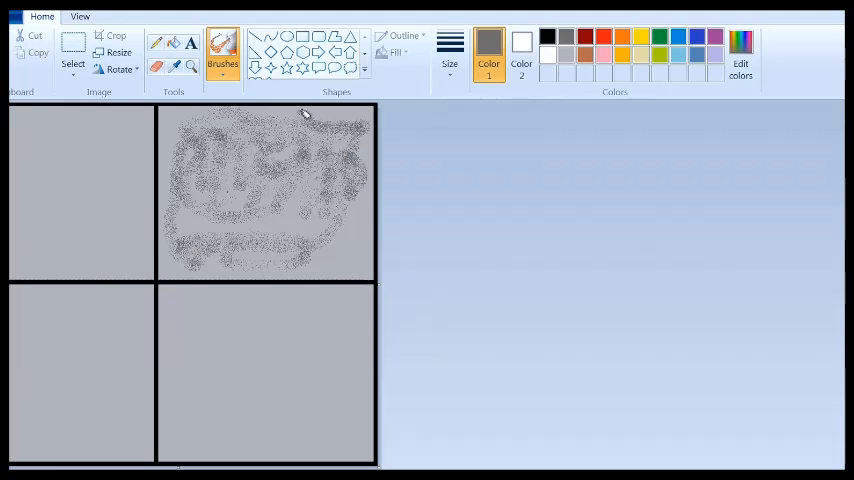
drag(305, 113, 323, 245)
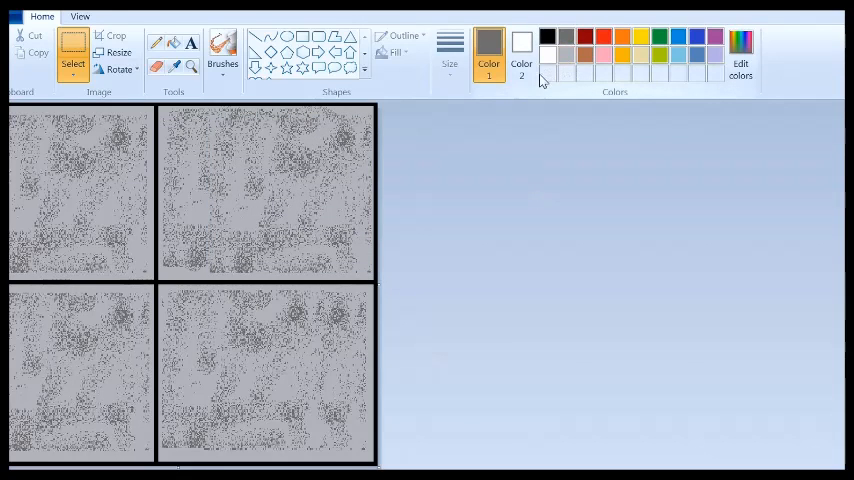
- Set the colour to dark grey 75,75,75 and airbrush scribbled strokes over the top-right square
click(740, 60)
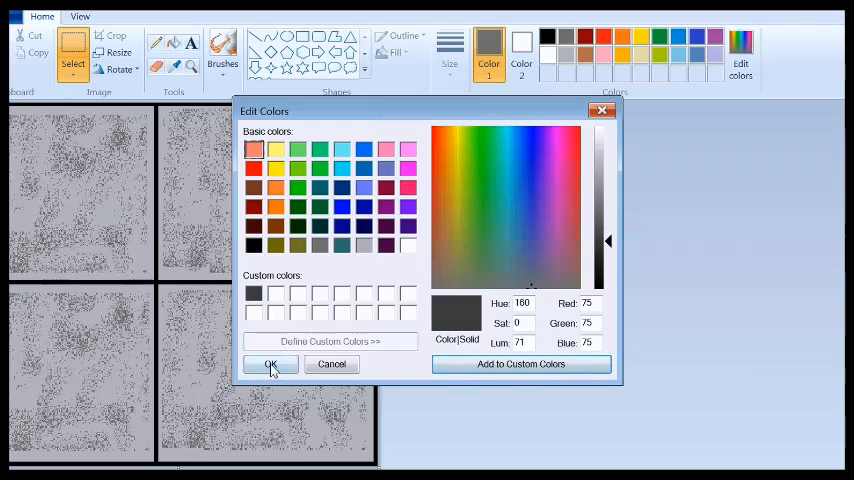
click(270, 363)
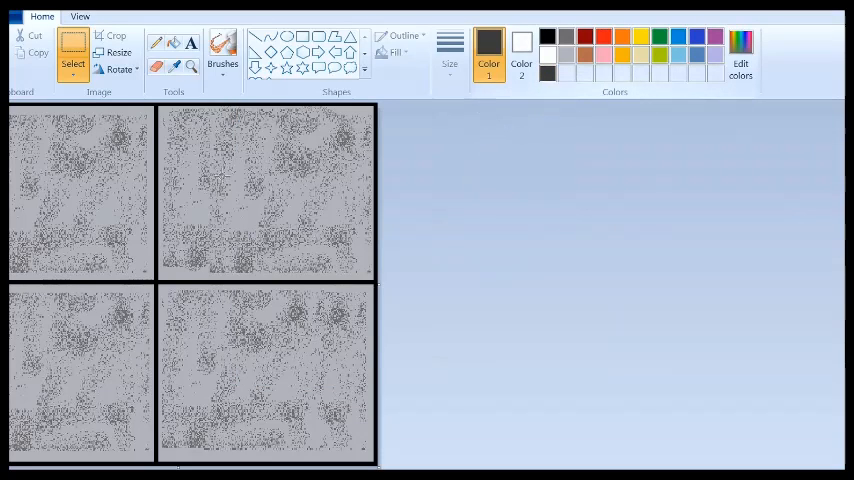
click(223, 50)
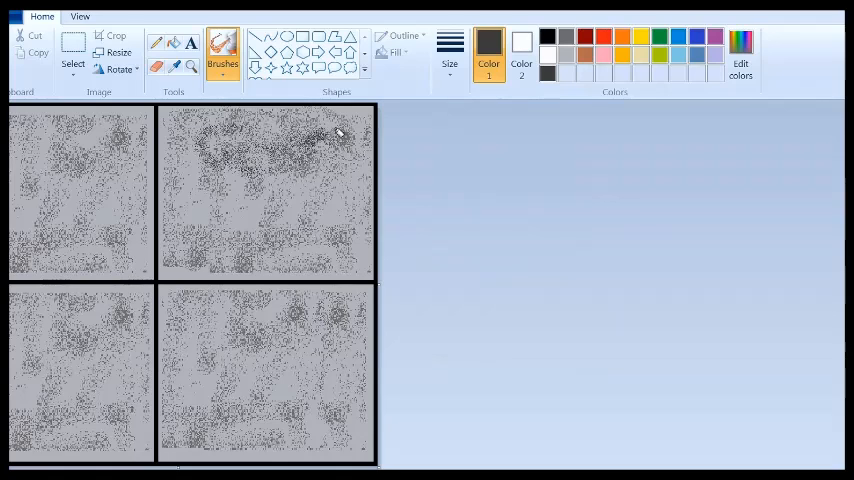
drag(340, 135, 217, 205)
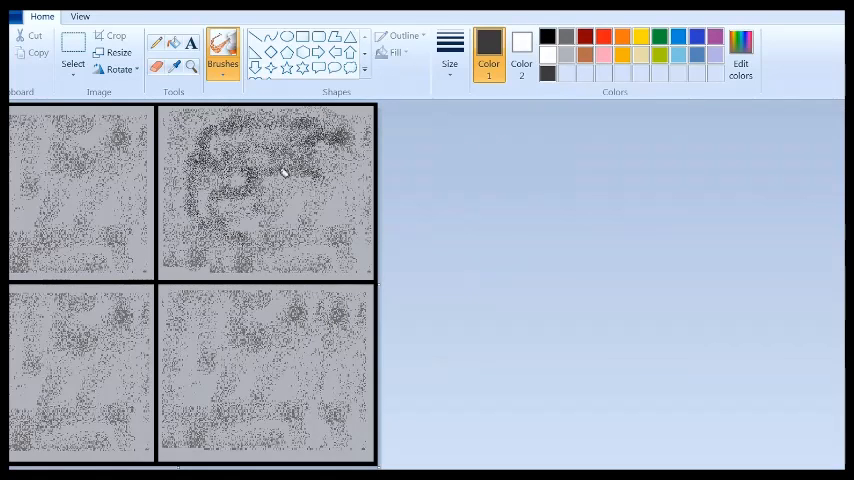
drag(285, 170, 345, 150)
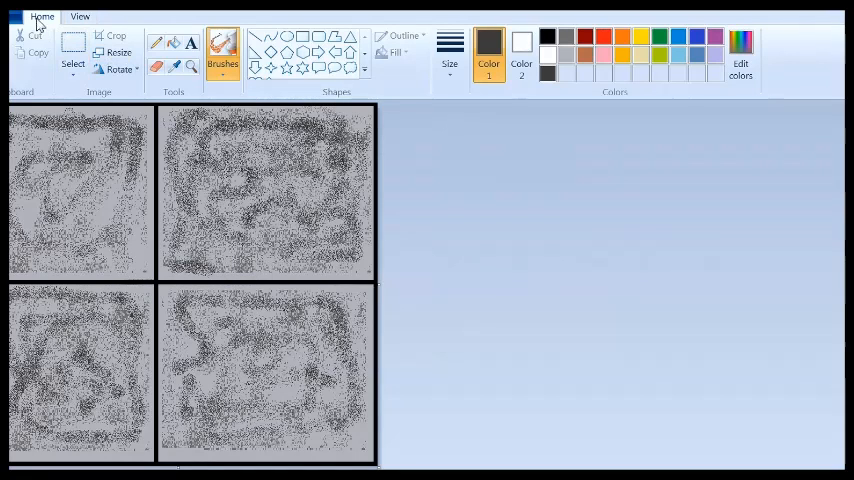
- Save the image as a PNG on the Desktop, naming it 'Tut'
click(13, 16)
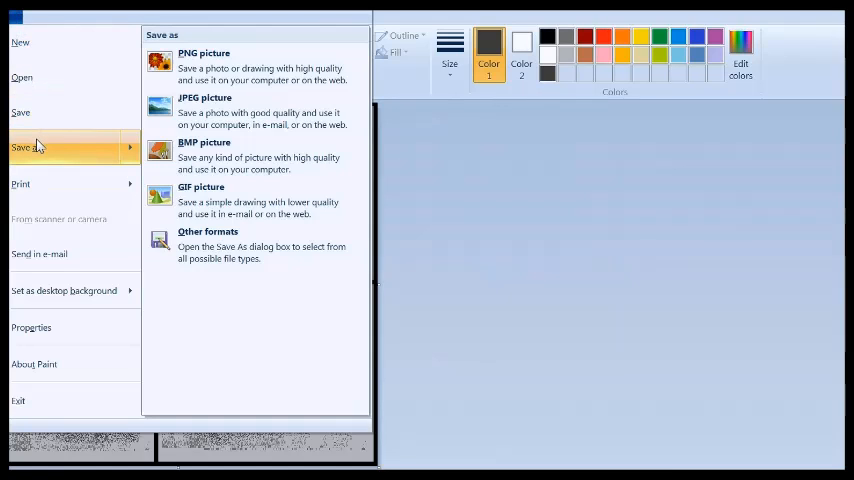
click(203, 53)
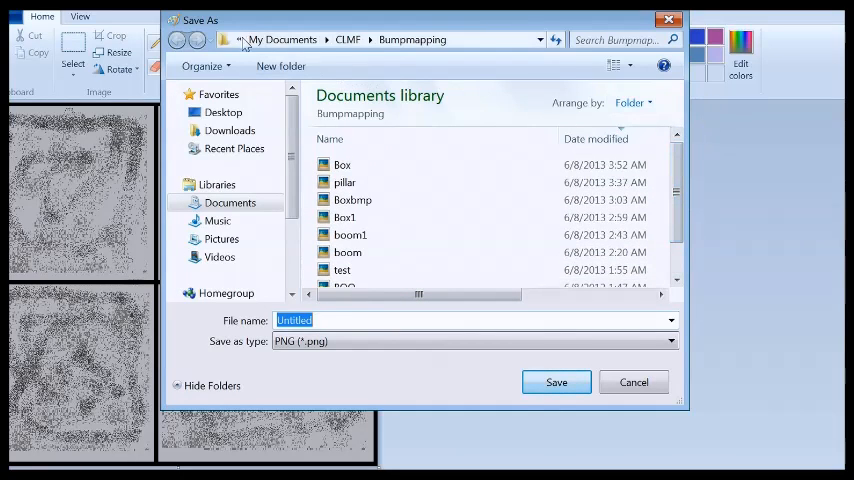
click(223, 112)
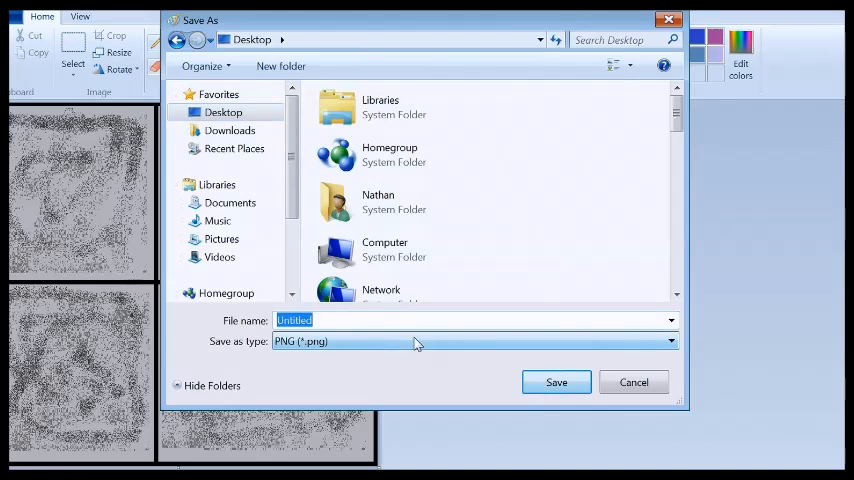
text(Tut)
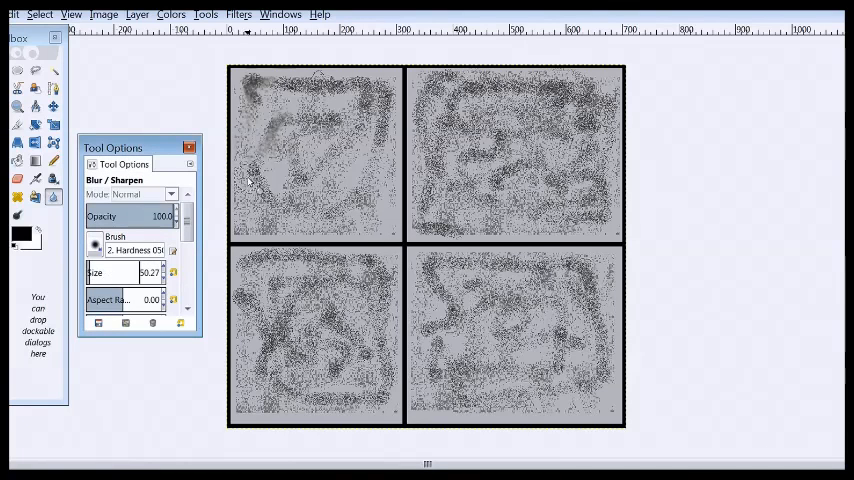
- Blur the top of the top-left square with the Blur/Sharpen tool
drag(250, 180, 385, 125)
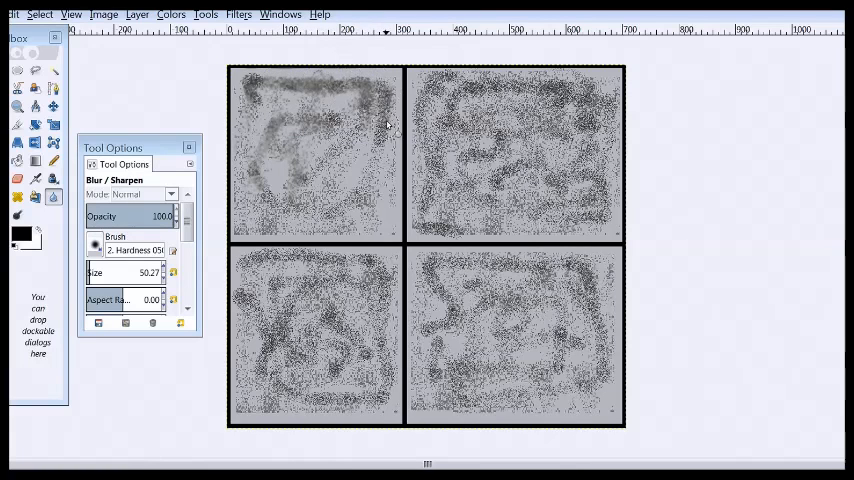
drag(390, 123, 290, 178)
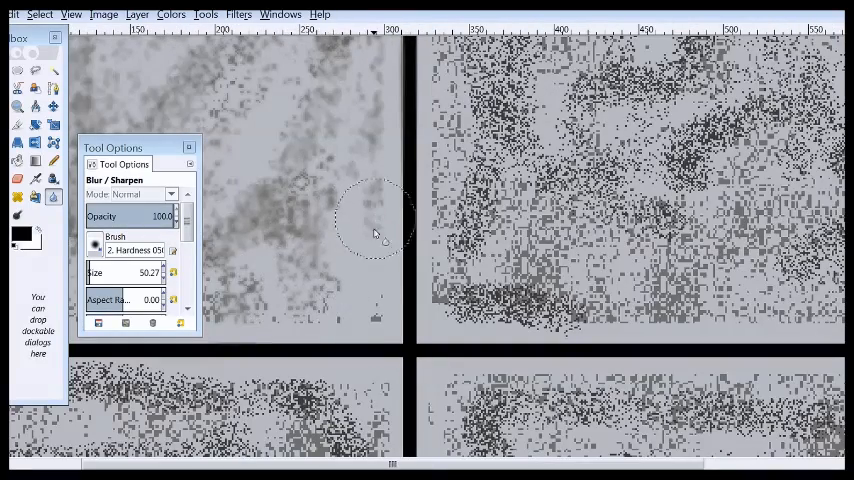
click(238, 14)
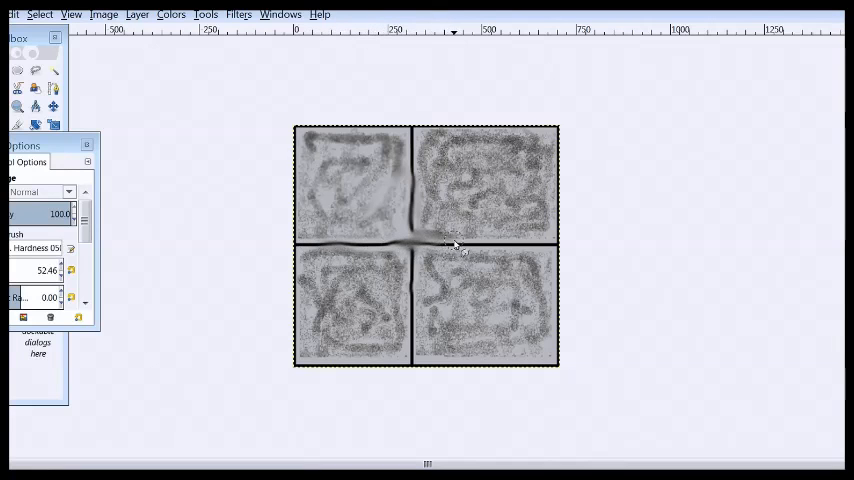
drag(450, 245, 545, 250)
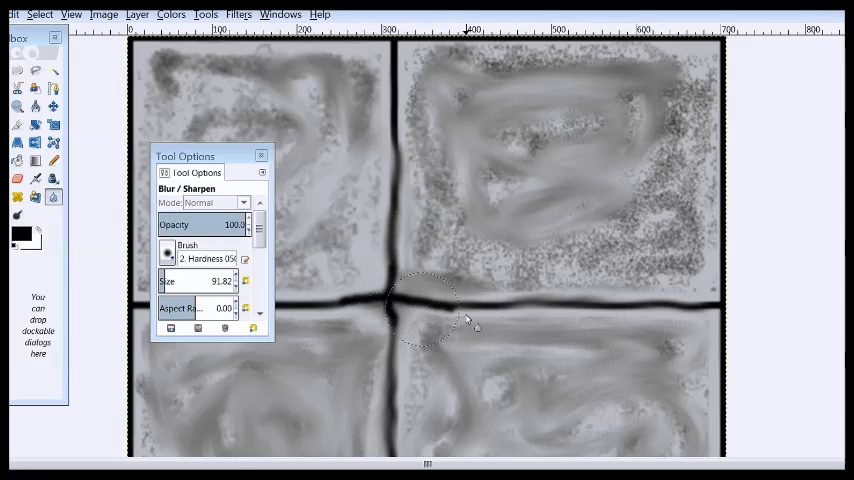
- Soften the dark lines where they cross just right of centre
drag(430, 310, 520, 320)
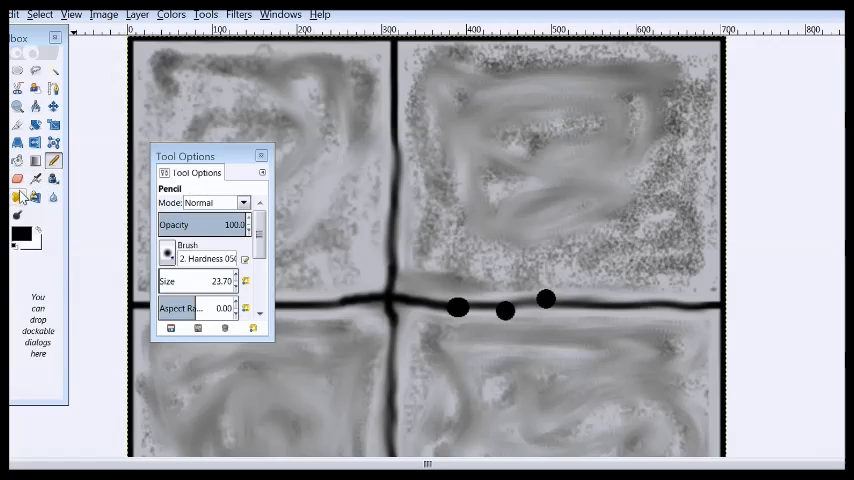
- With the Smudge tool, smear the black spots along the horizontal dividing line
click(17, 196)
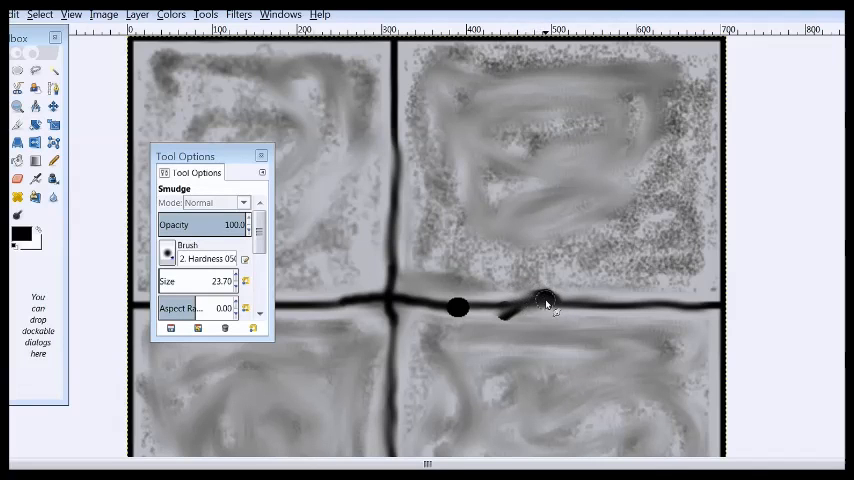
drag(545, 303, 500, 312)
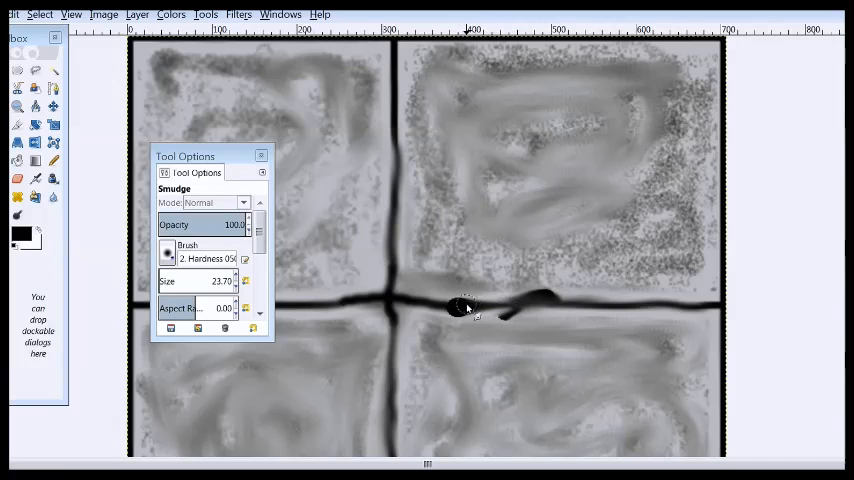
drag(465, 307, 530, 308)
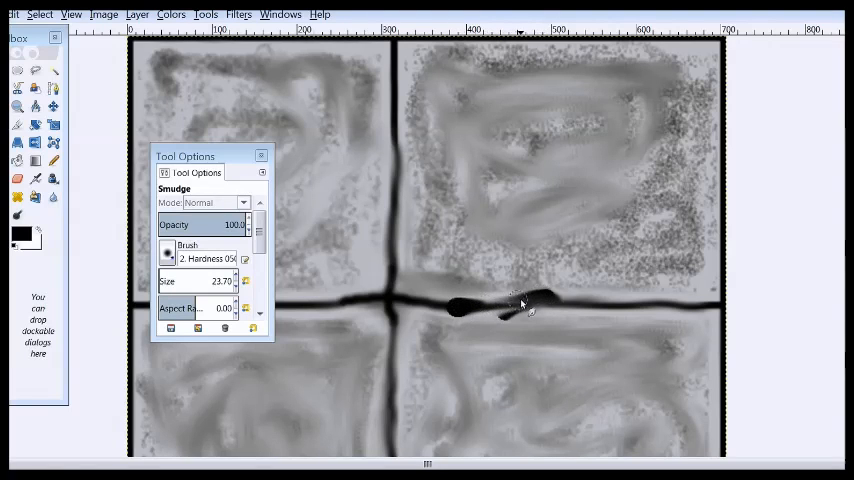
drag(520, 305, 500, 310)
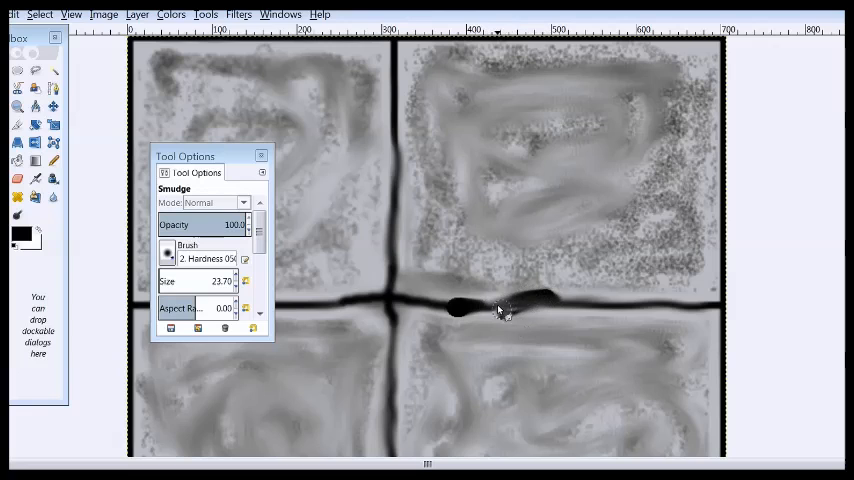
drag(500, 308, 560, 303)
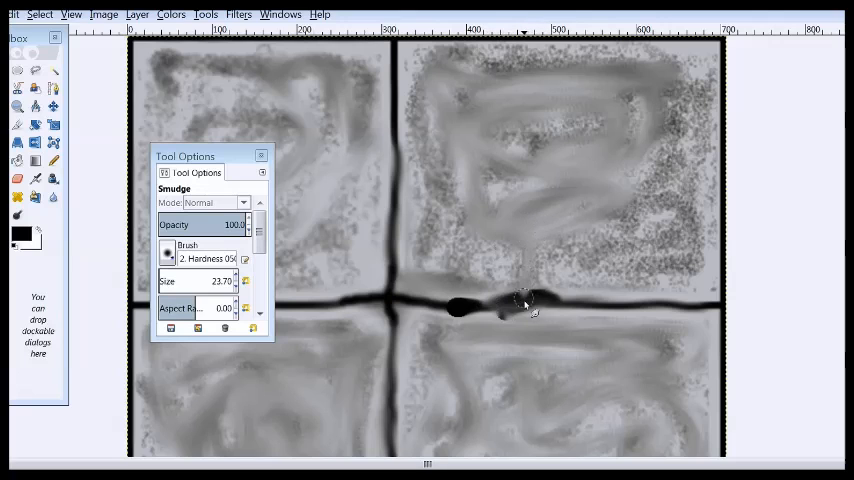
drag(525, 305, 545, 295)
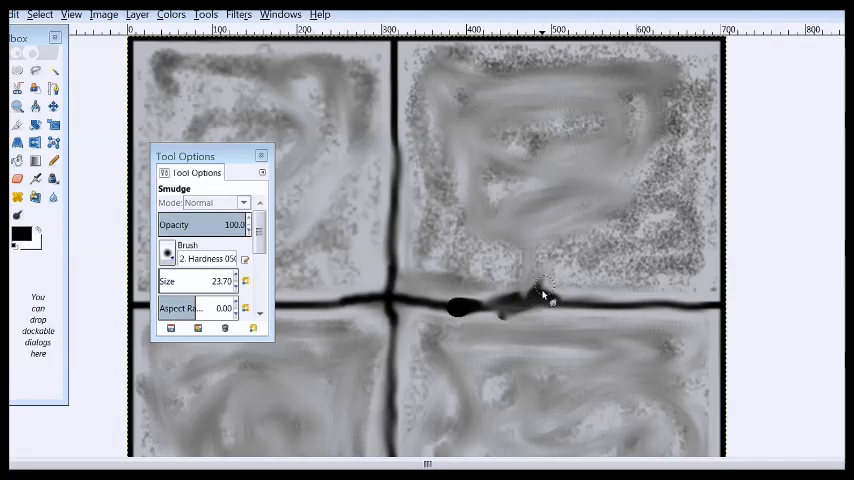
drag(545, 295, 460, 308)
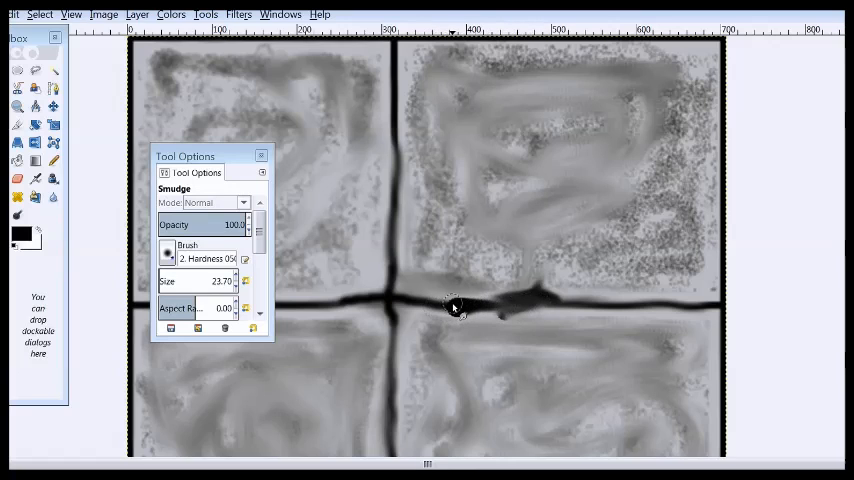
- Smooth the blob's left, lower and outer edges into the surrounding grey
drag(455, 307, 540, 298)
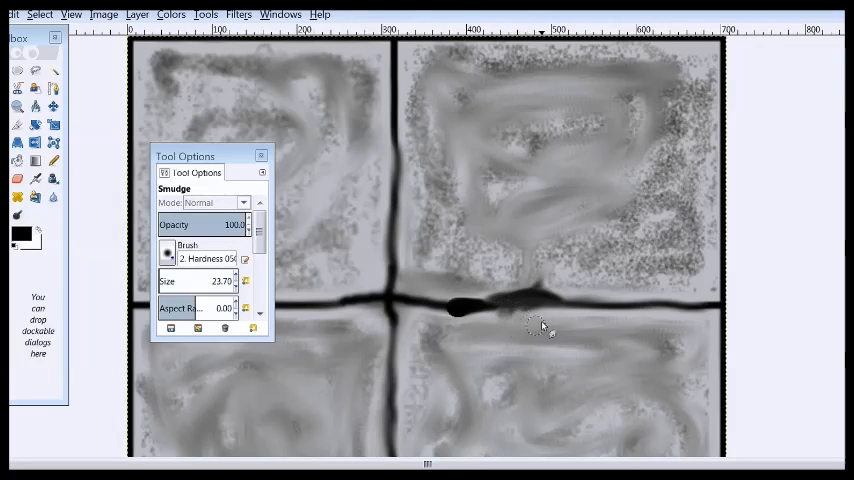
drag(543, 325, 530, 295)
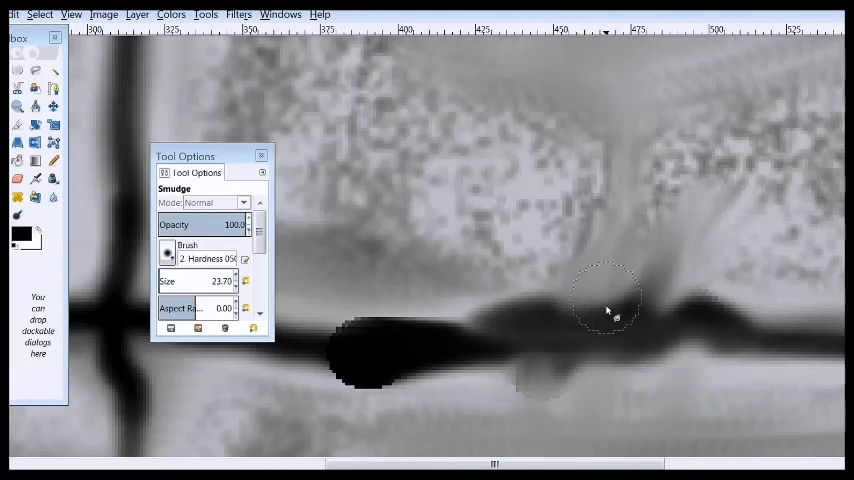
drag(605, 310, 515, 345)
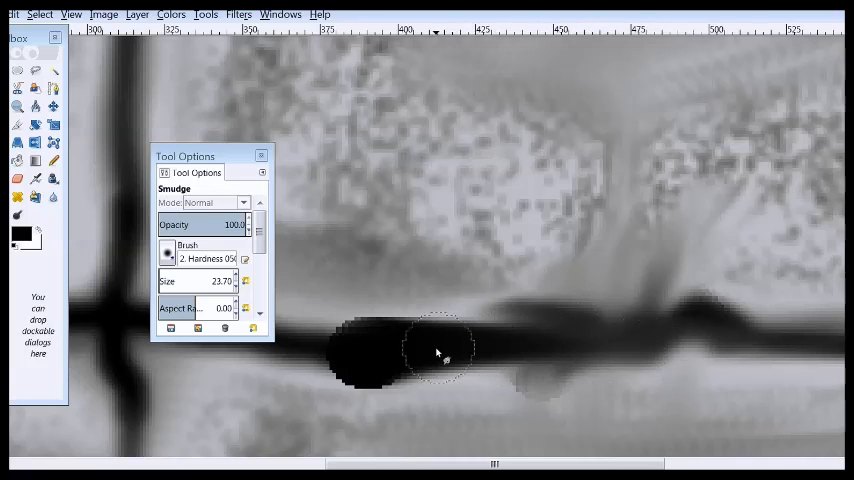
drag(440, 350, 365, 400)
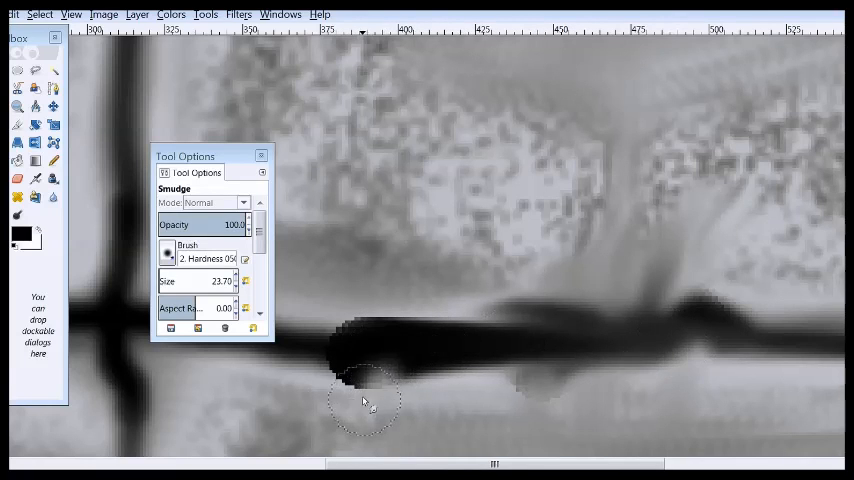
drag(365, 400, 450, 350)
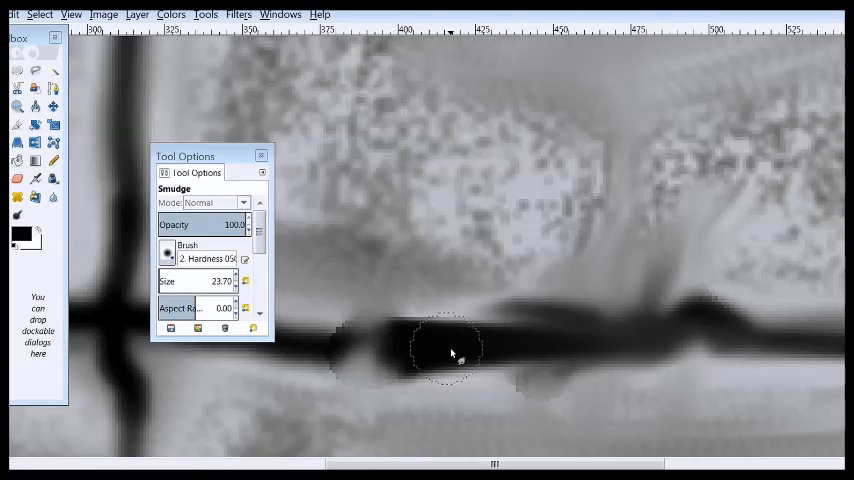
drag(450, 350, 535, 250)
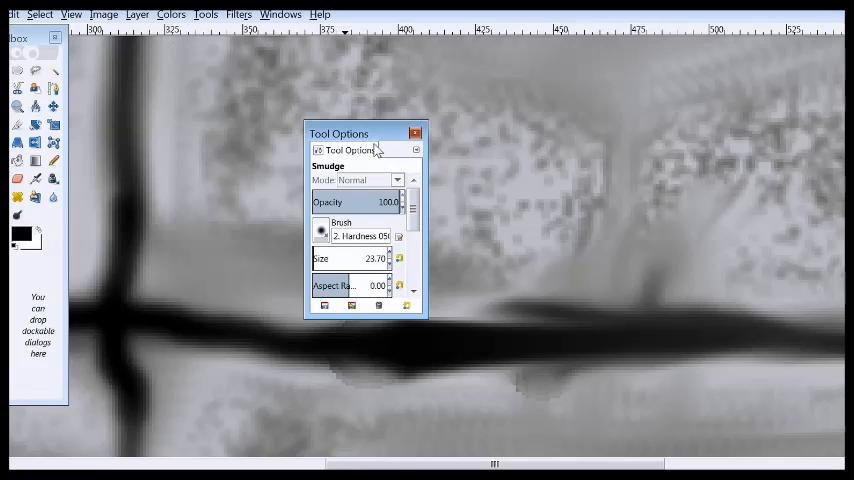
mouse_move(108, 263)
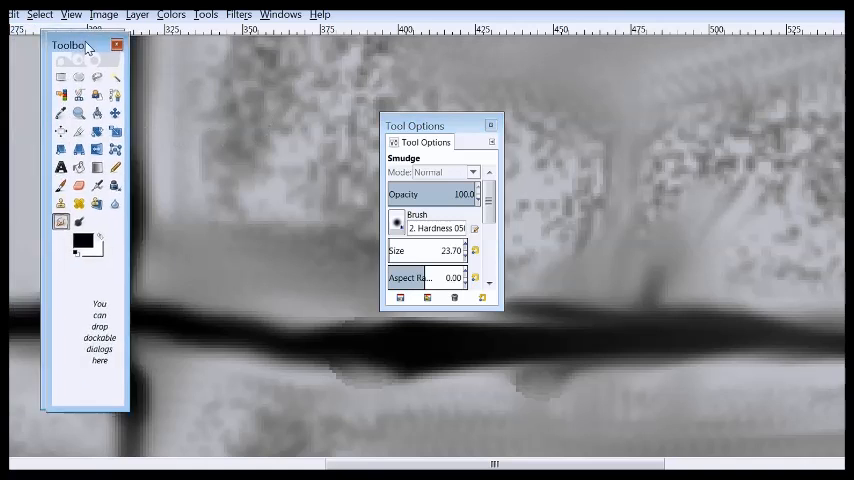
drag(70, 45, 248, 91)
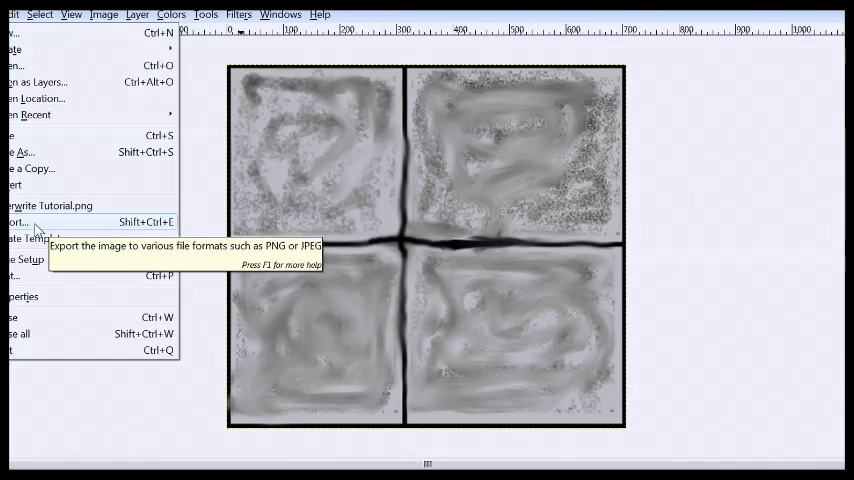
- Export the image to the Desktop as Tutorial1.png with Adam7 interlacing ticked
click(15, 221)
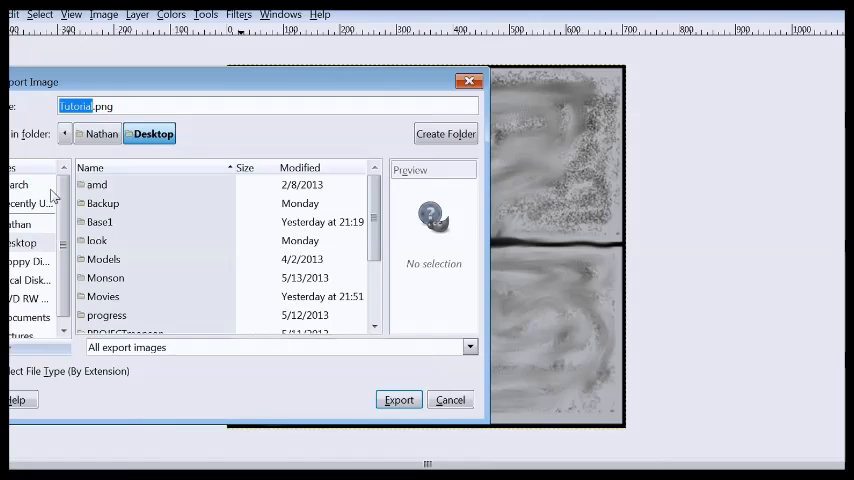
click(90, 167)
text(1)
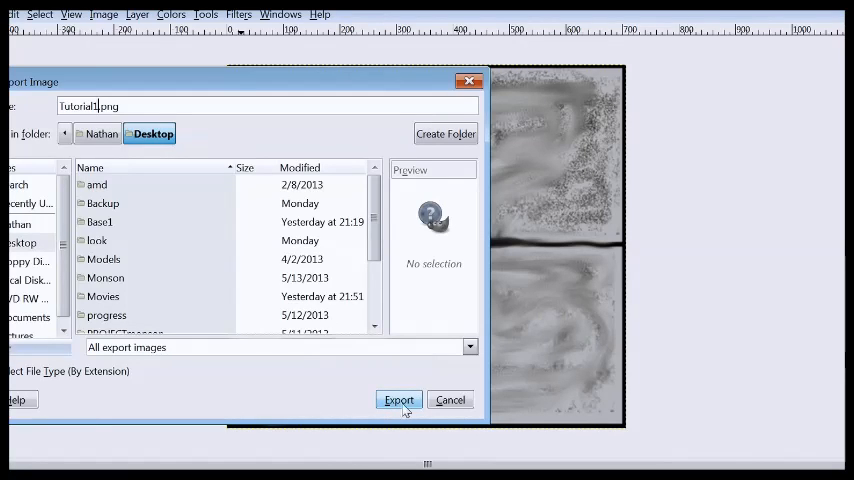
click(398, 399)
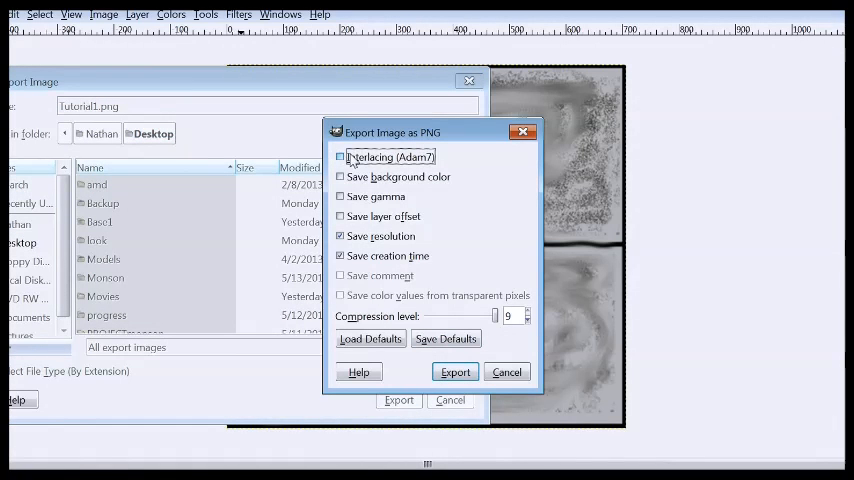
click(340, 157)
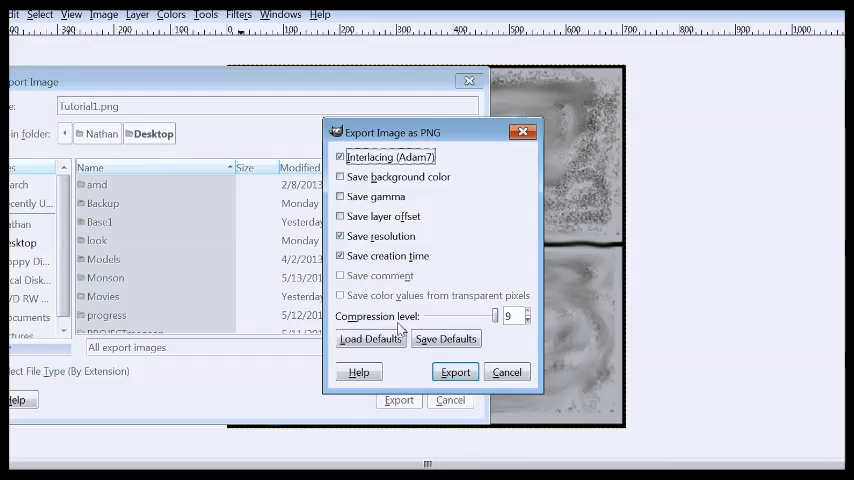
click(455, 372)
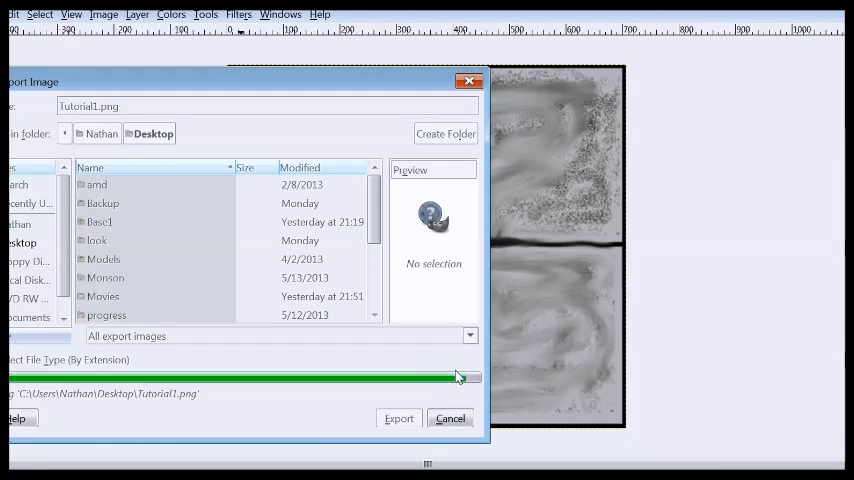
click(398, 418)
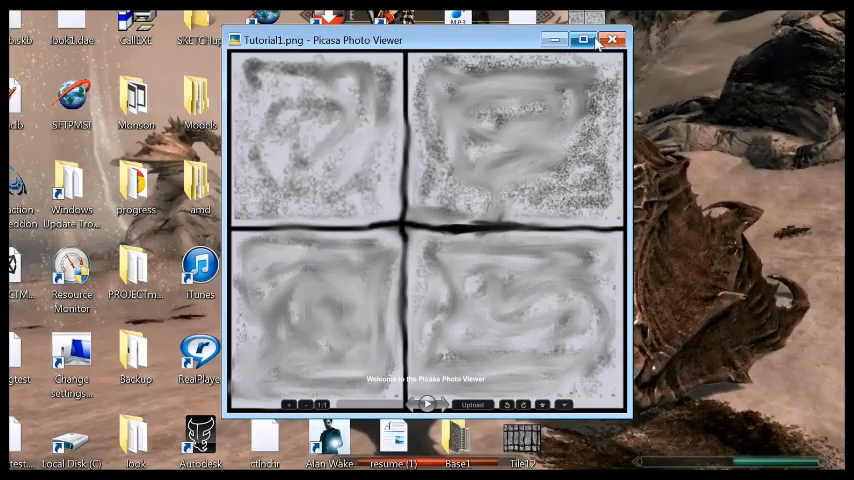
- Close the Picasa preview of Tutorial1.png and open the Start menu
click(613, 39)
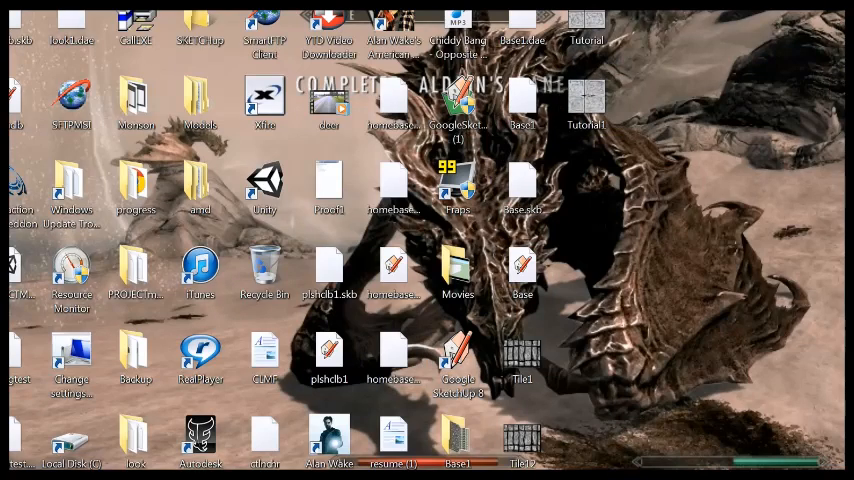
click(15, 470)
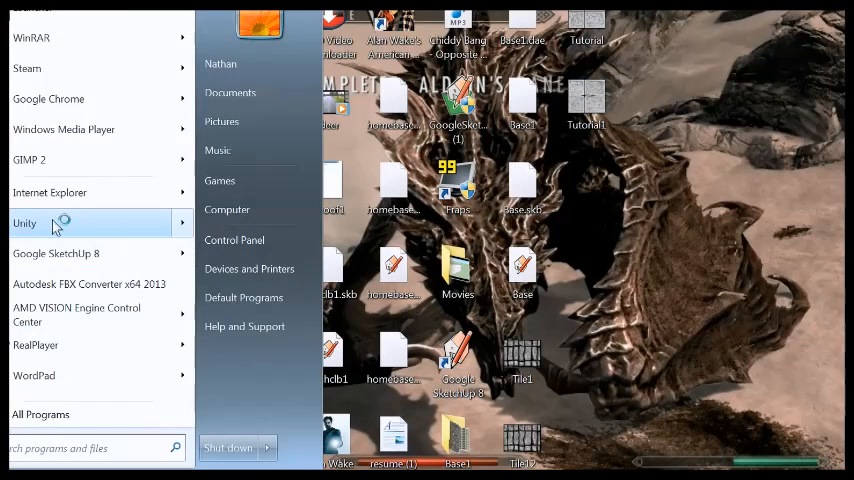
- Launch Unity from the Start menu and load the project scene
click(24, 223)
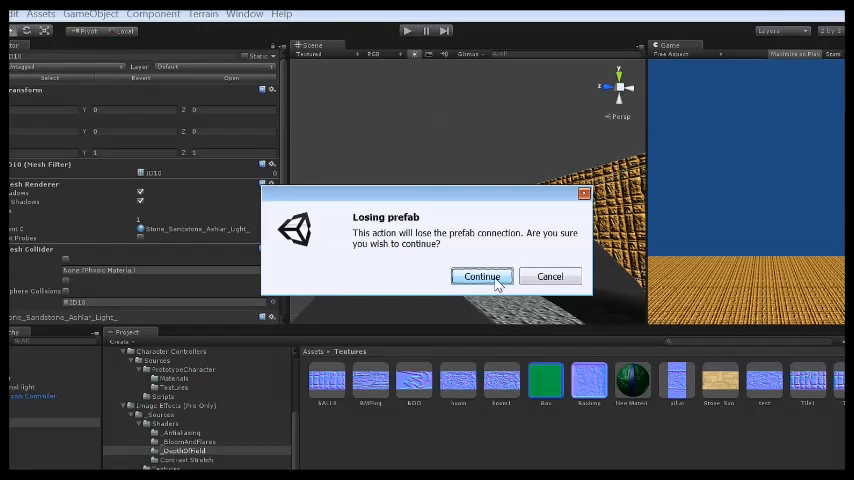
- Confirm losing the prefab connection and add a cube via GameObject > Create Other > Cube
click(481, 277)
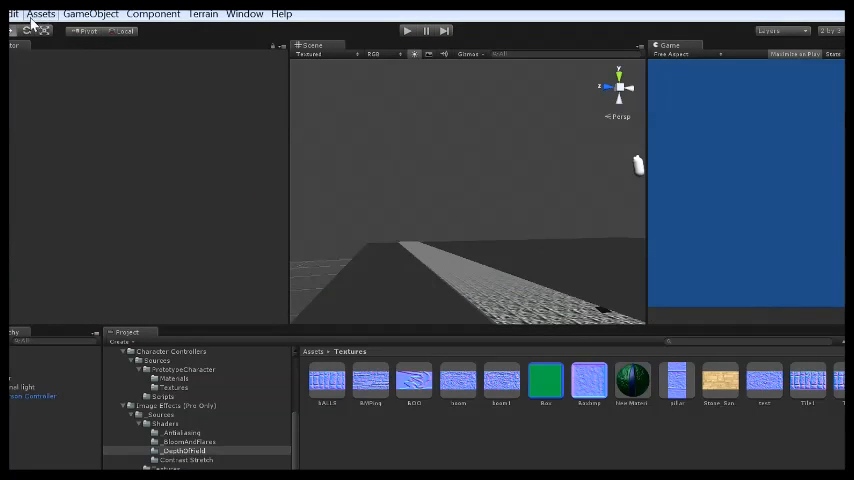
click(90, 13)
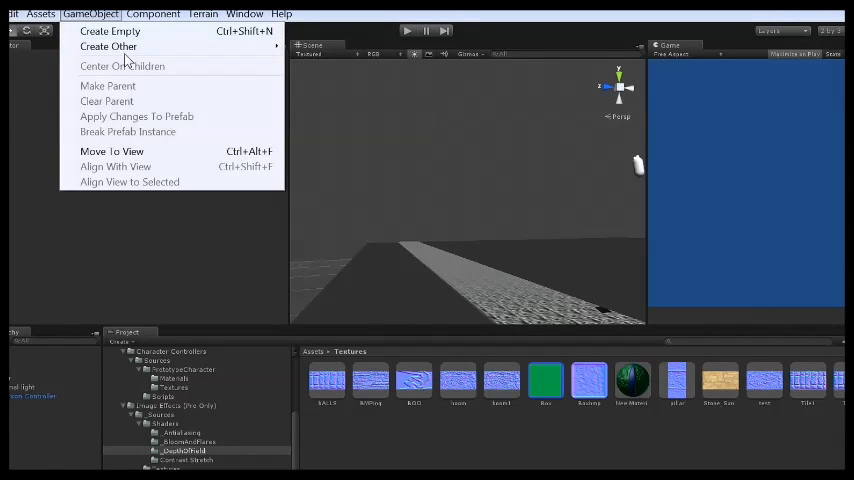
click(108, 46)
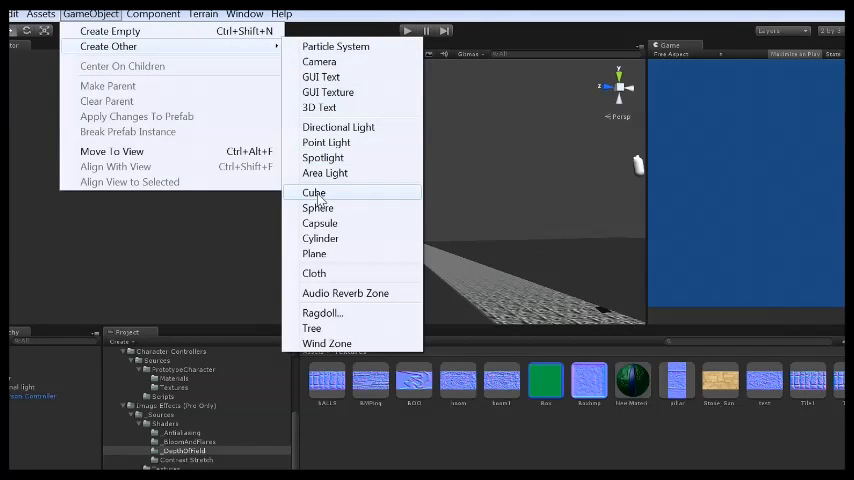
click(314, 192)
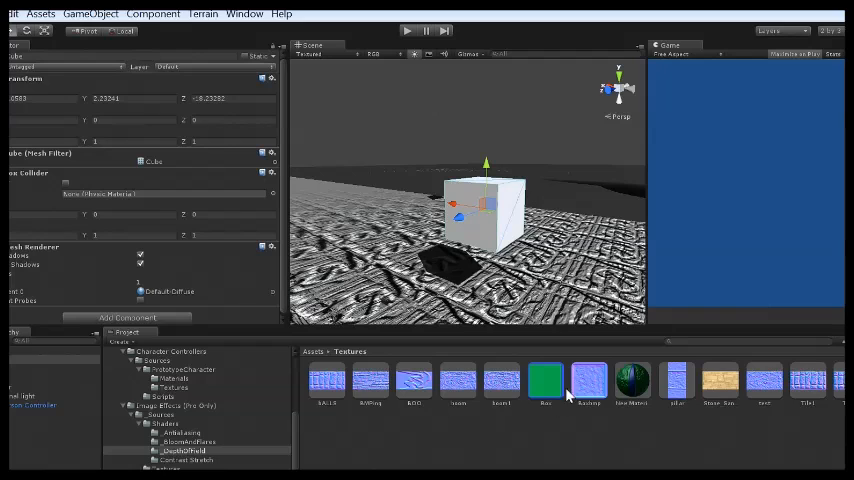
click(719, 382)
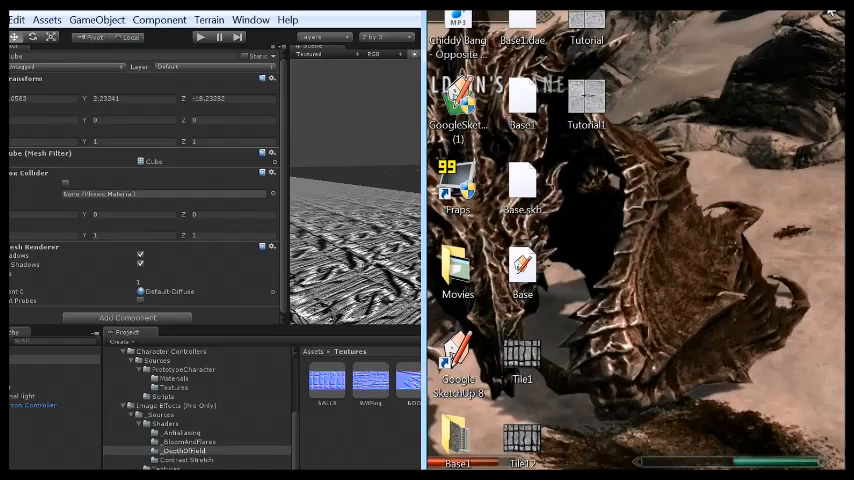
- Launch Microsoft Paint from the desktop shortcut
click(10, 475)
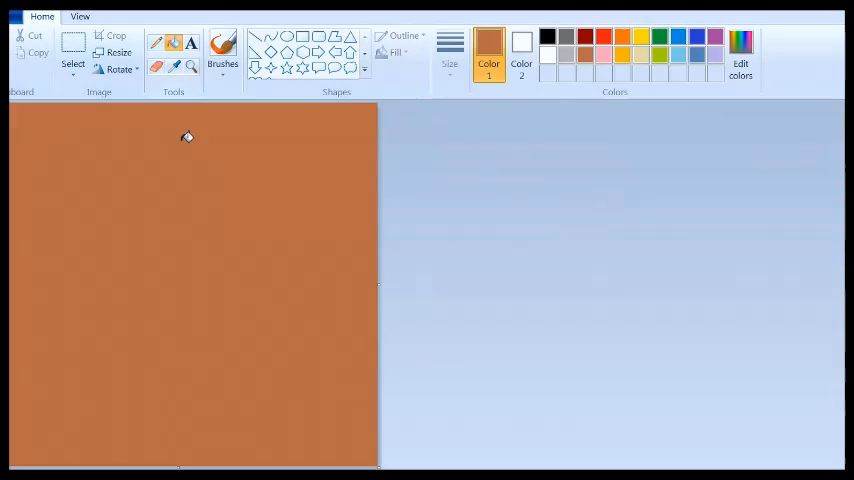
mouse_move(230, 163)
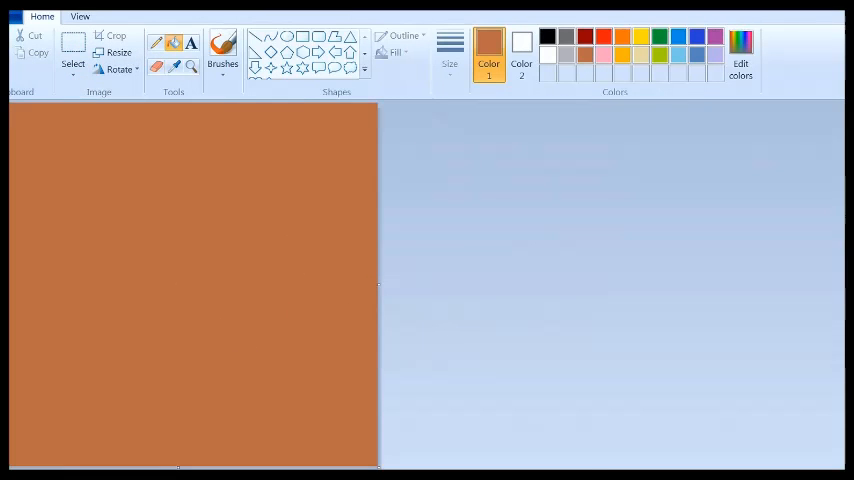
- Save the orange-brown canvas with Save As under the name Base
click(16, 15)
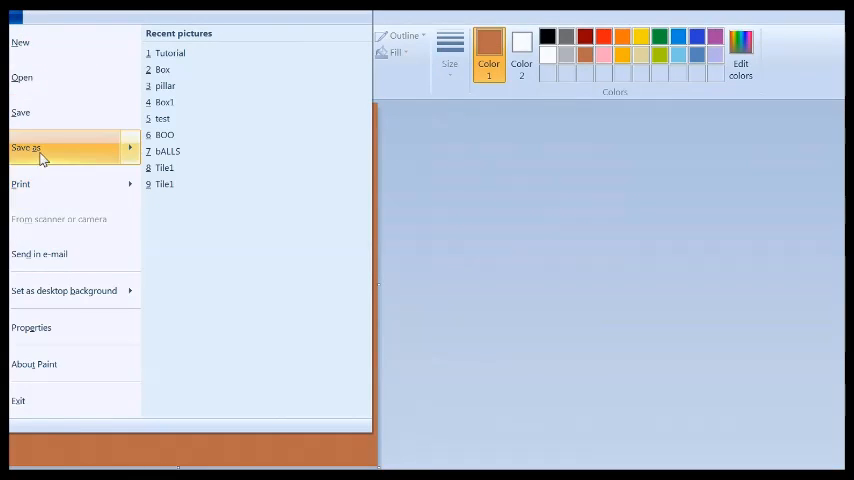
click(26, 148)
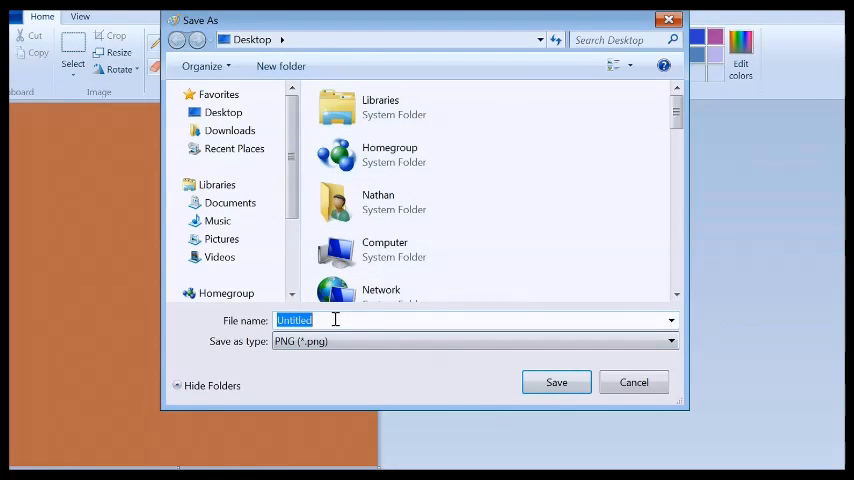
text(Base)
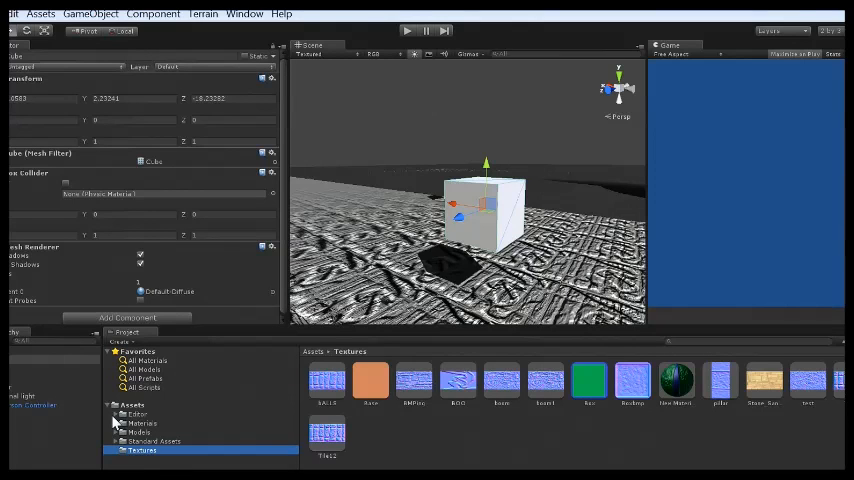
mouse_move(138, 463)
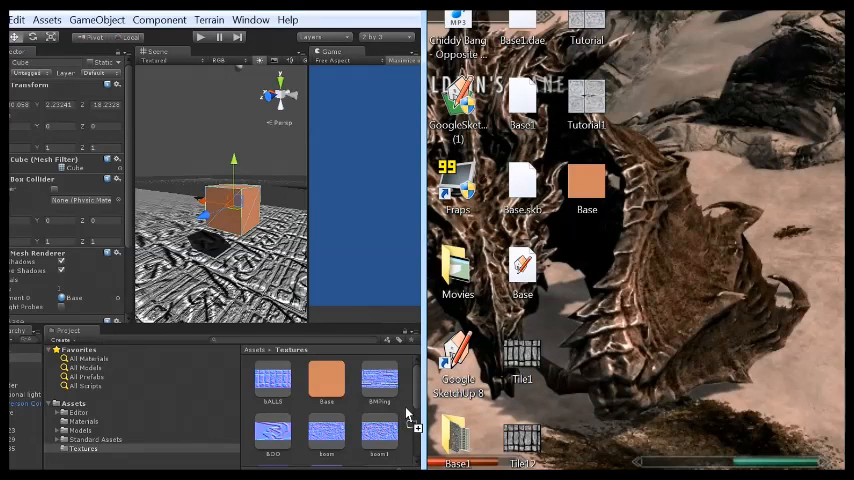
- Import Base, Tutorial and Tutorial1 into Textures and apply Base to the cube
click(586, 103)
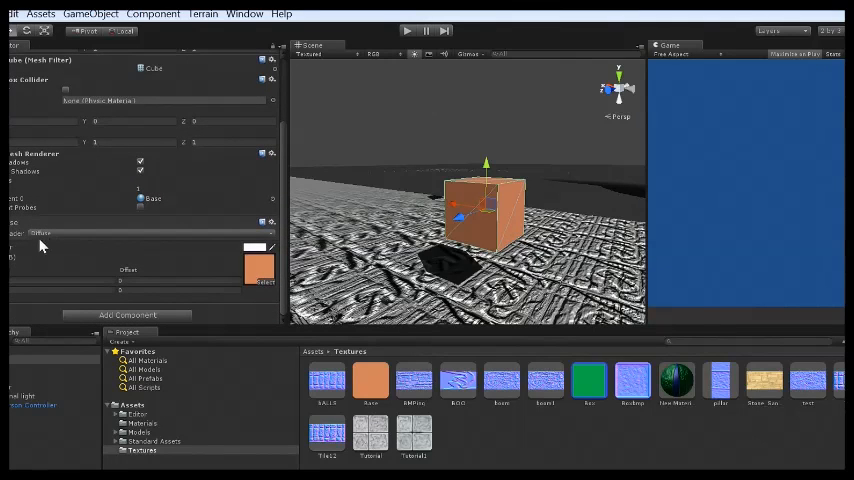
- Switch the cube's material to the Bumped Specular shader, using Tutorial1 as normal map
click(40, 233)
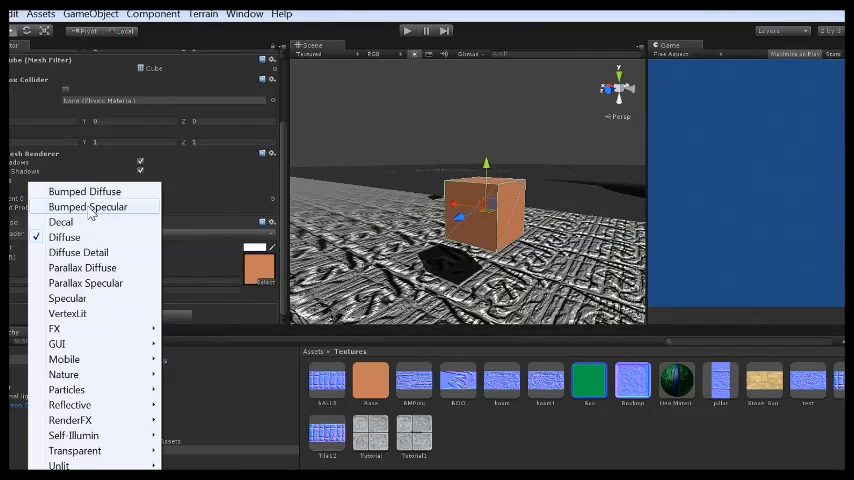
click(88, 207)
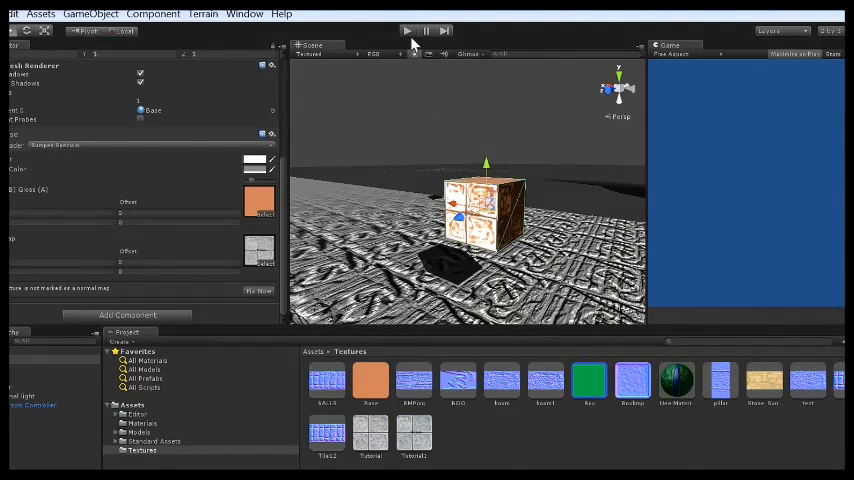
click(407, 30)
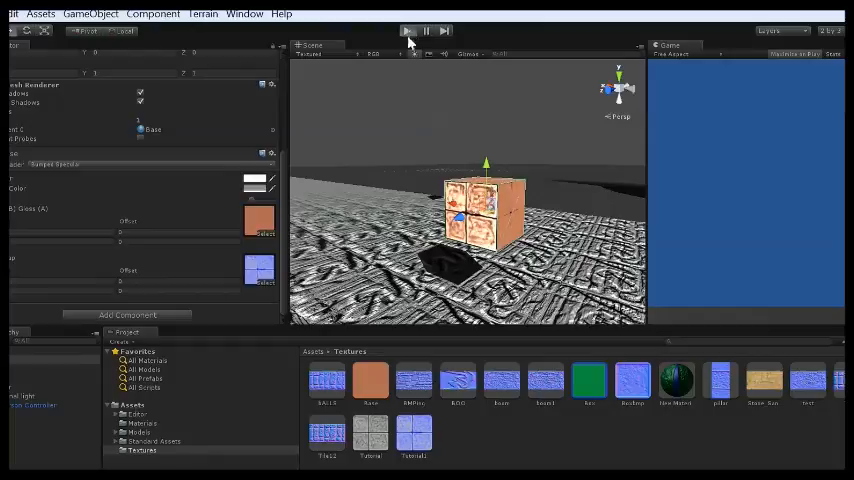
click(407, 30)
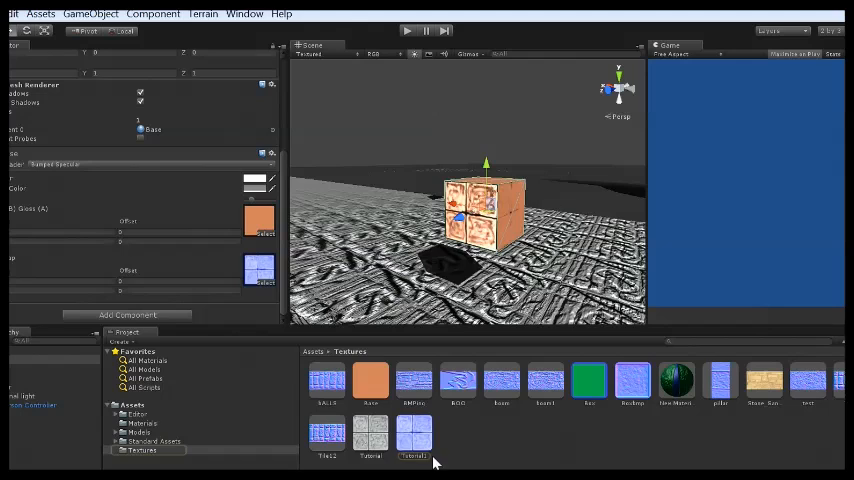
click(142, 450)
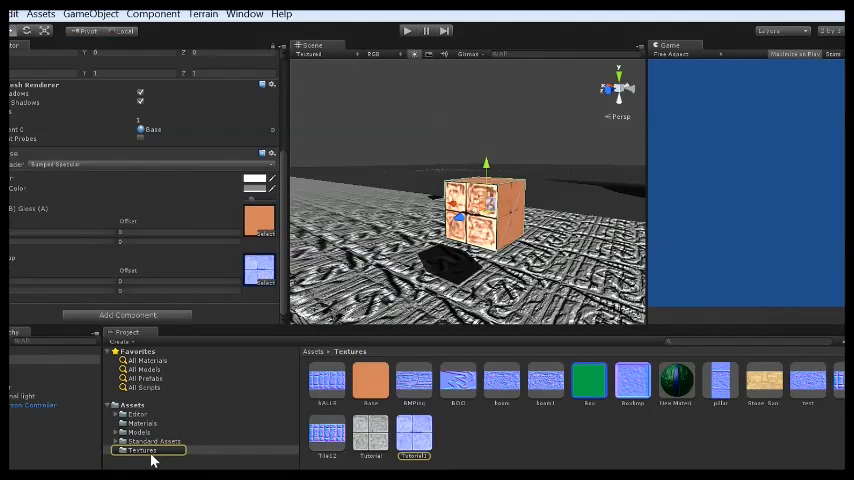
- Open Tutorial1's import settings and apply the changed normal map settings
click(371, 384)
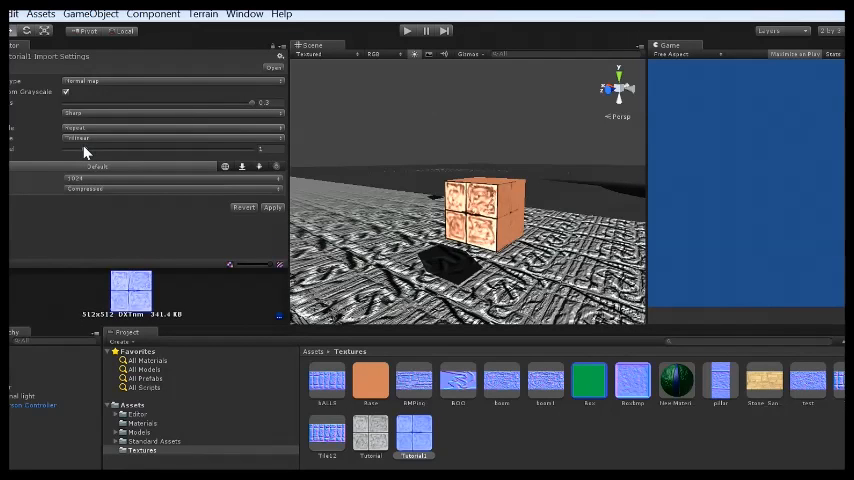
mouse_move(210, 165)
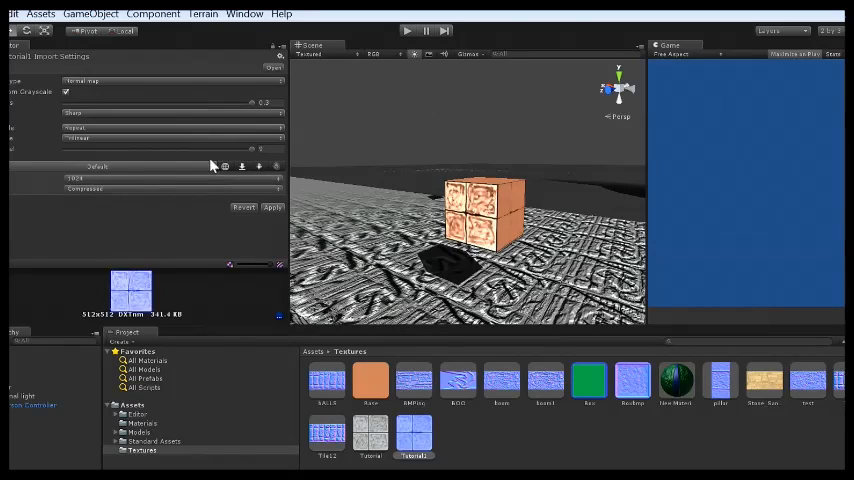
mouse_move(230, 182)
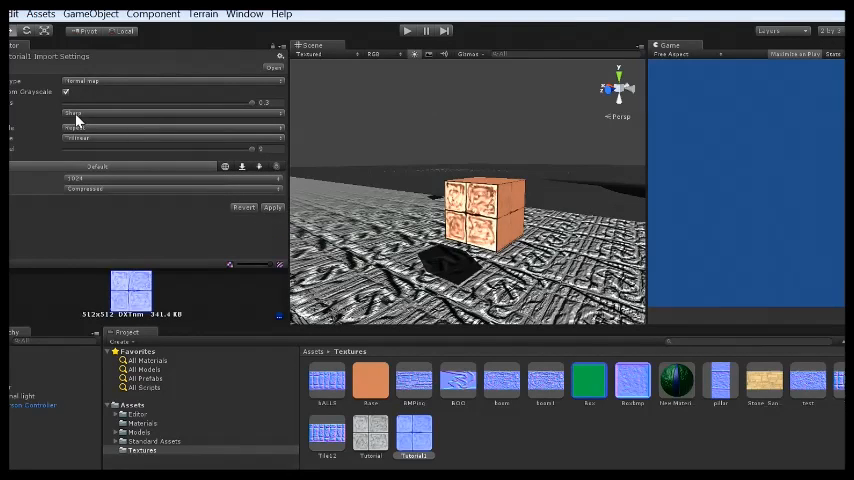
click(272, 207)
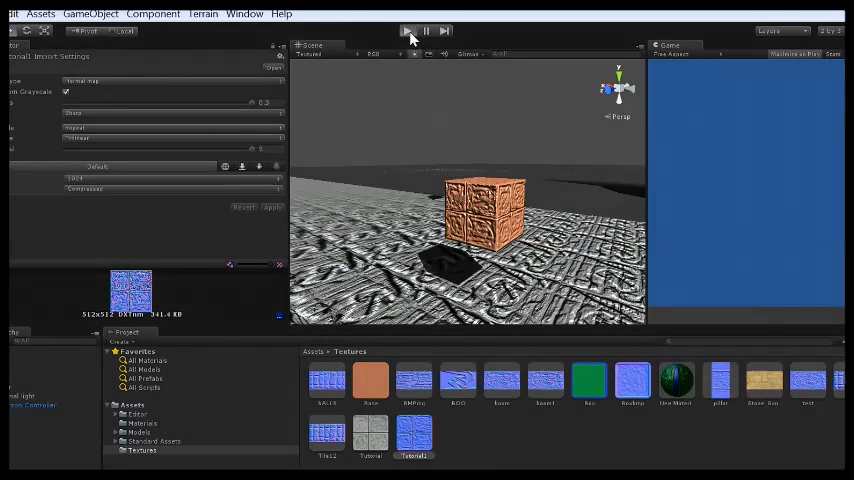
- Maximize the Scene view for a close-up of the orange cube's embossed relief
click(407, 30)
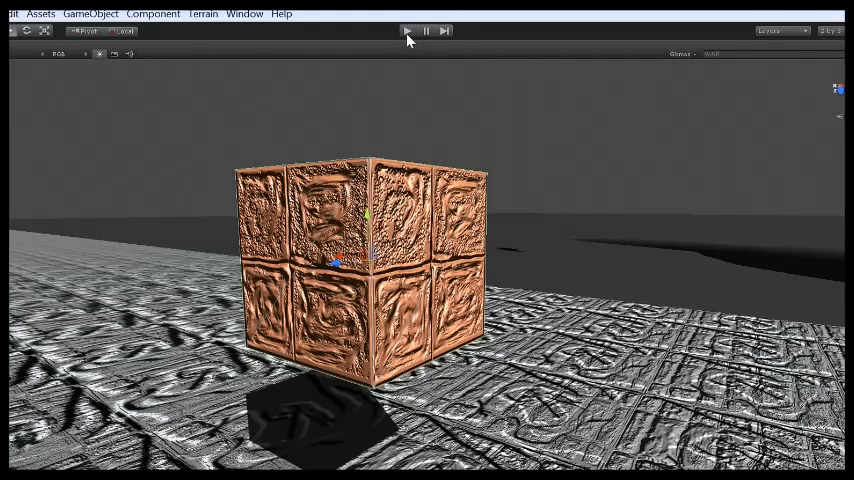
mouse_move(408, 35)
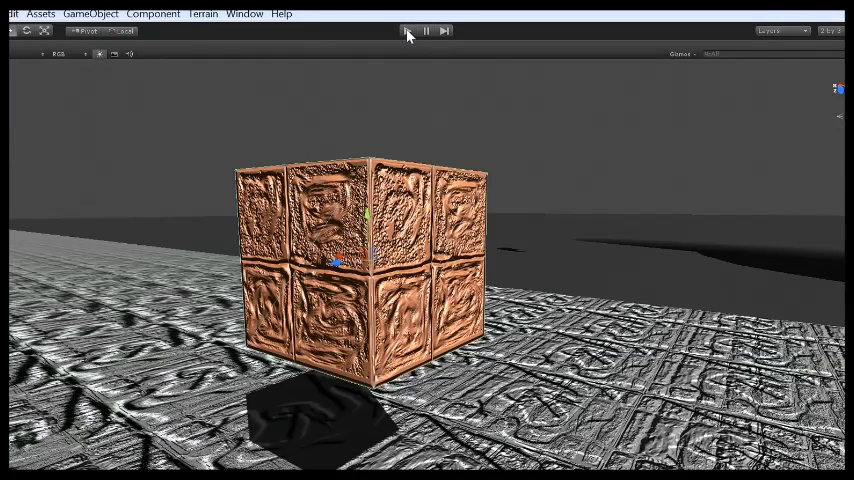